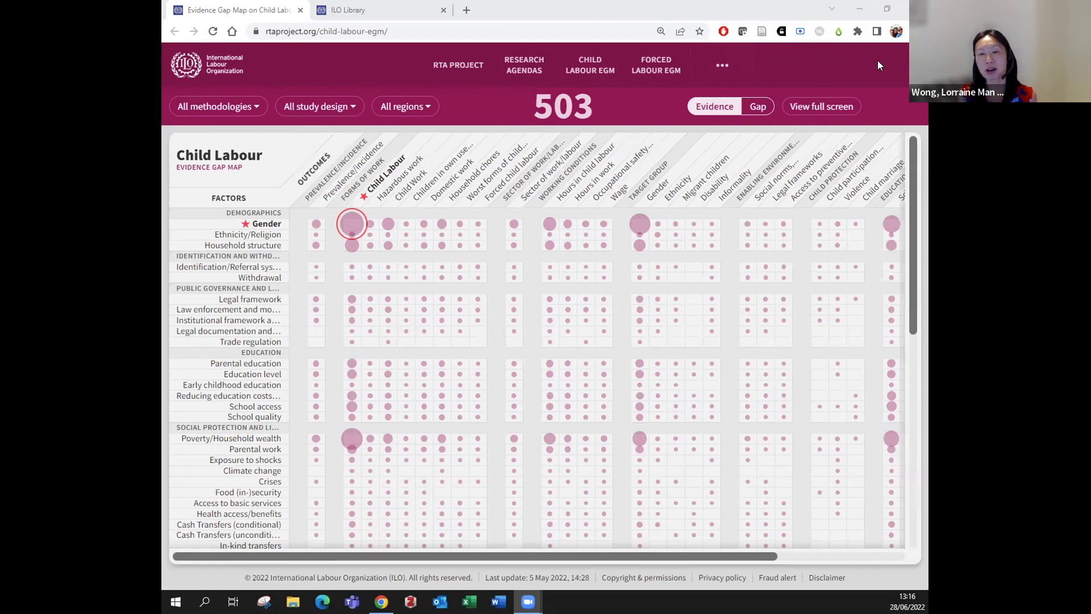
mouse_move(802, 66)
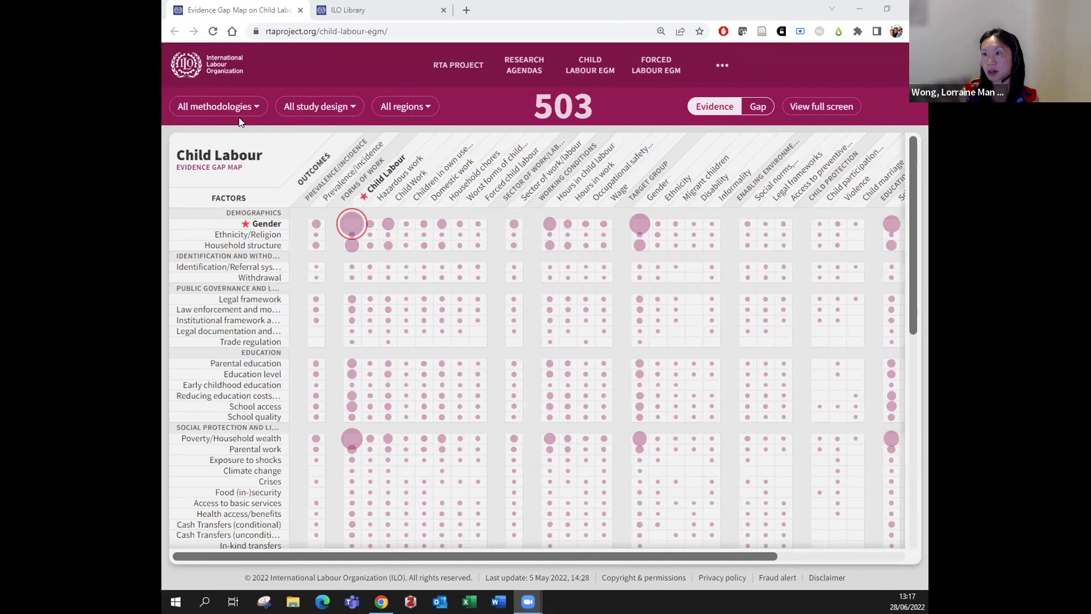
mouse_move(284, 139)
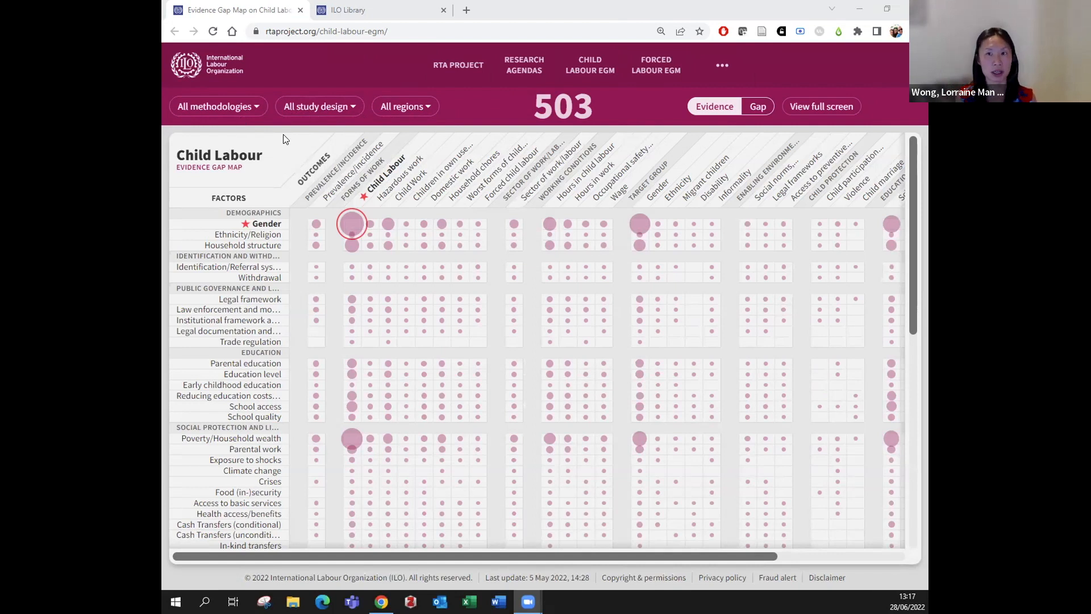
mouse_move(594, 104)
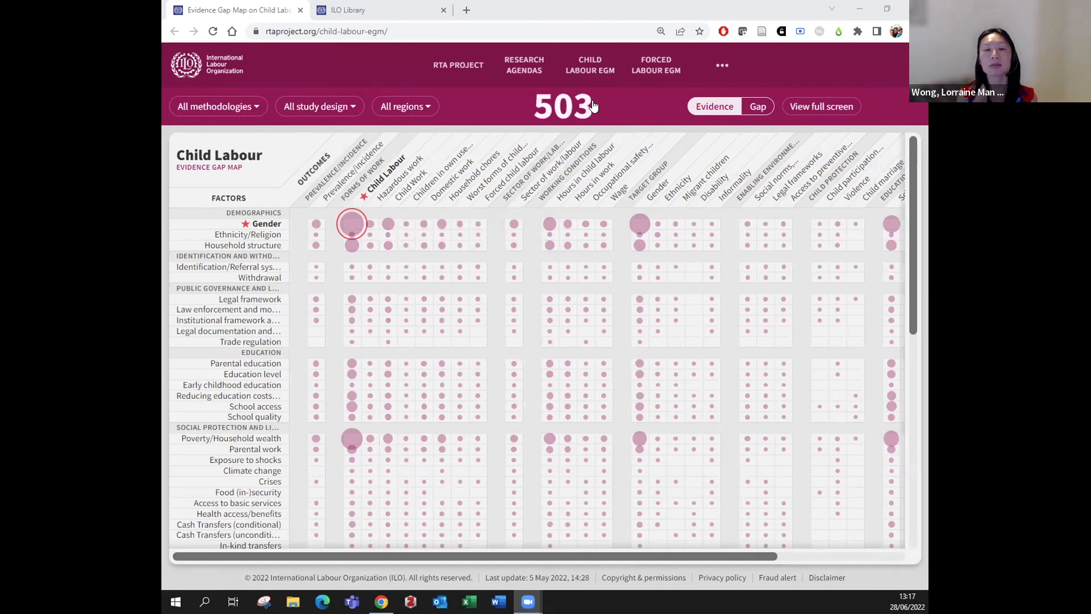
mouse_move(545, 111)
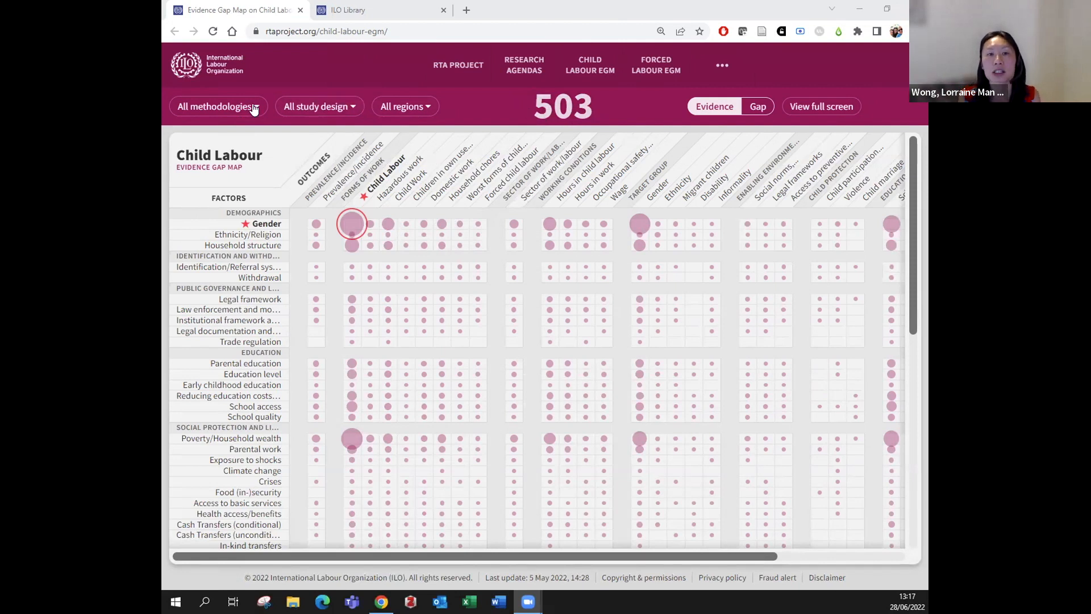
Review the methodology, study design and region filter lists, then switch the map to Gap view across 503 studies
left_click(216, 107)
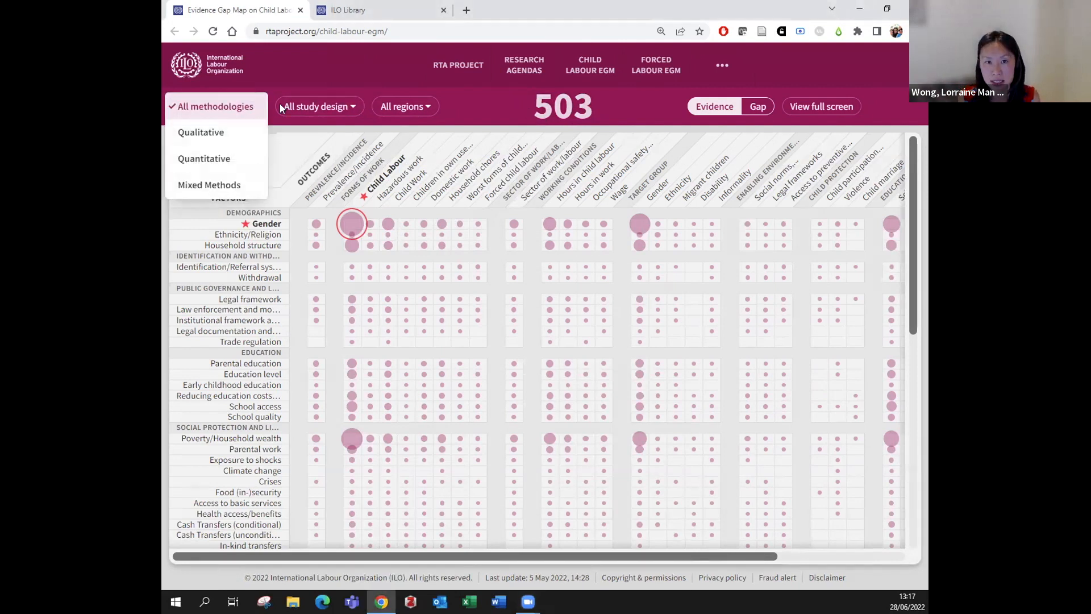
left_click(318, 107)
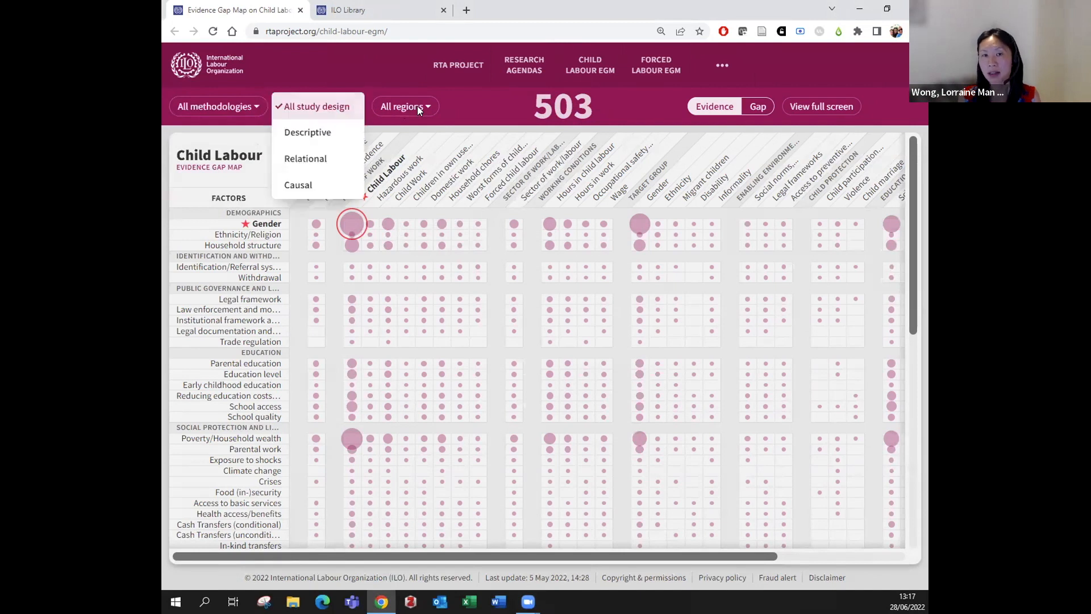
left_click(404, 107)
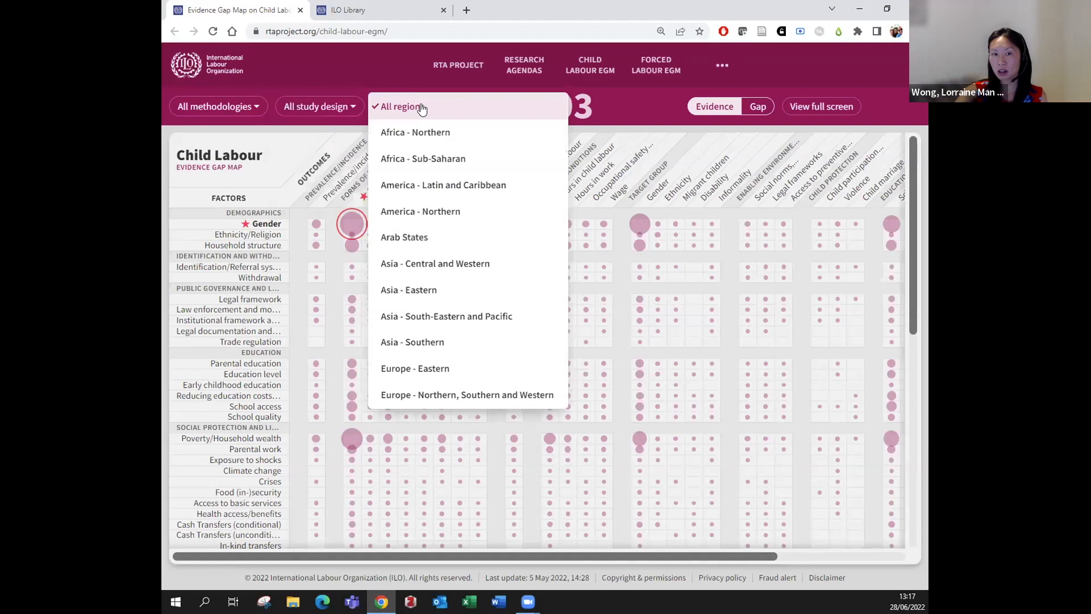
mouse_move(528, 123)
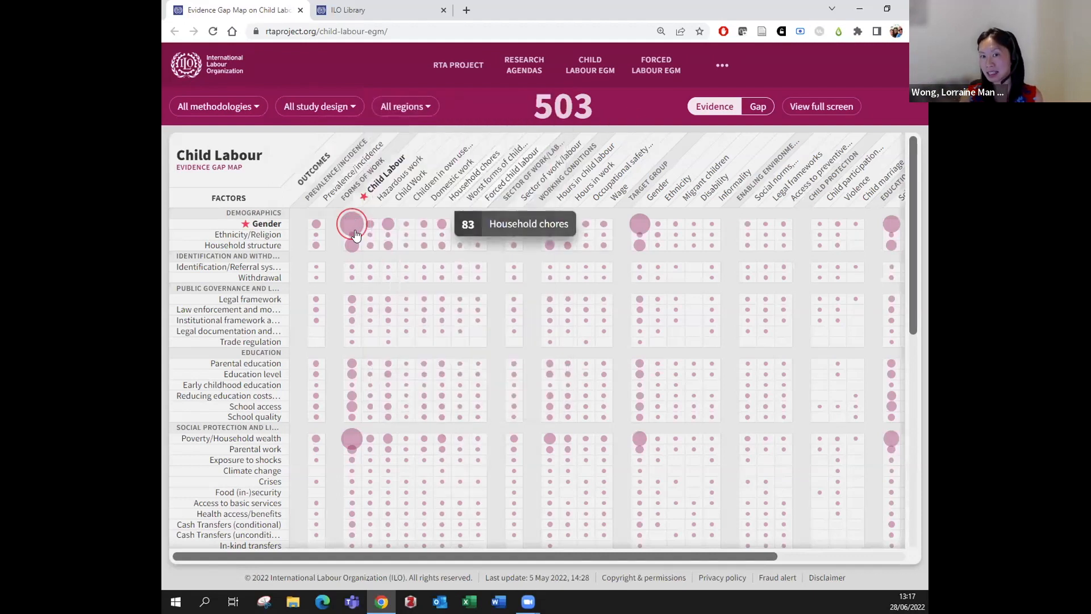
mouse_move(352, 236)
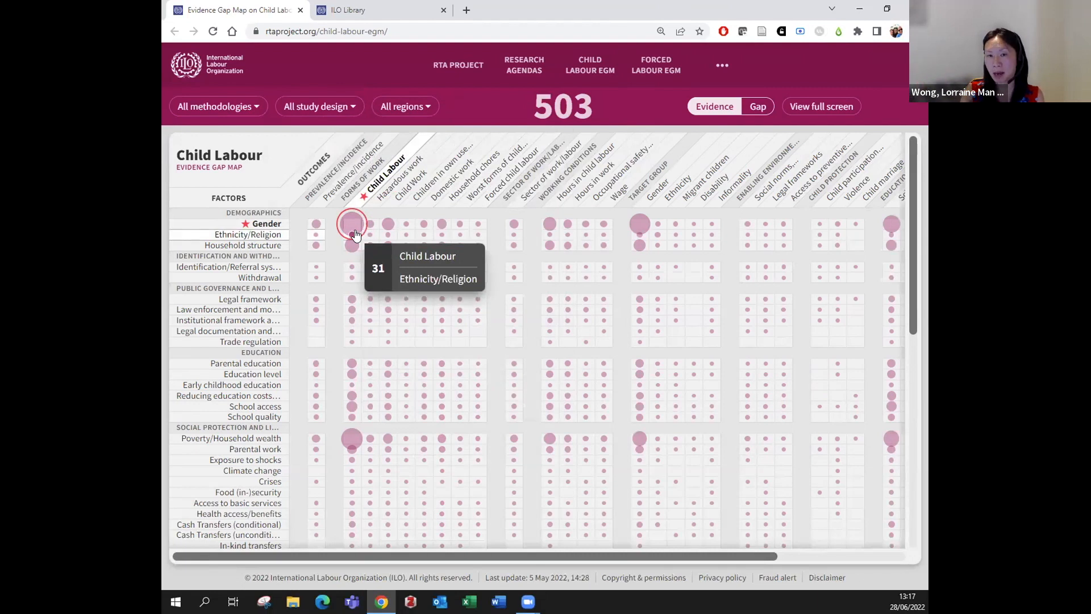
mouse_move(388, 225)
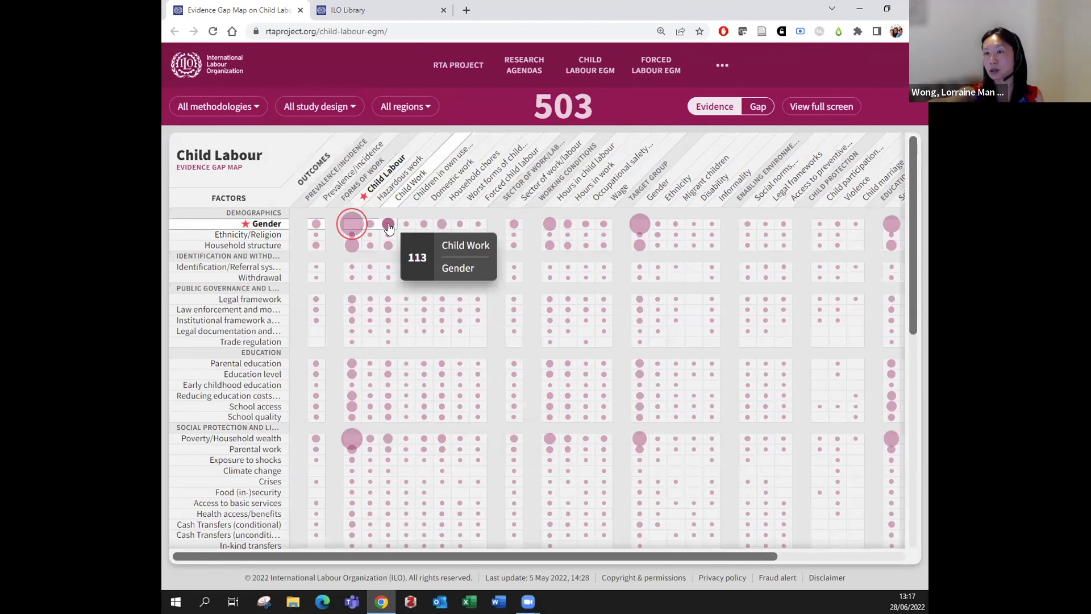
left_click(757, 107)
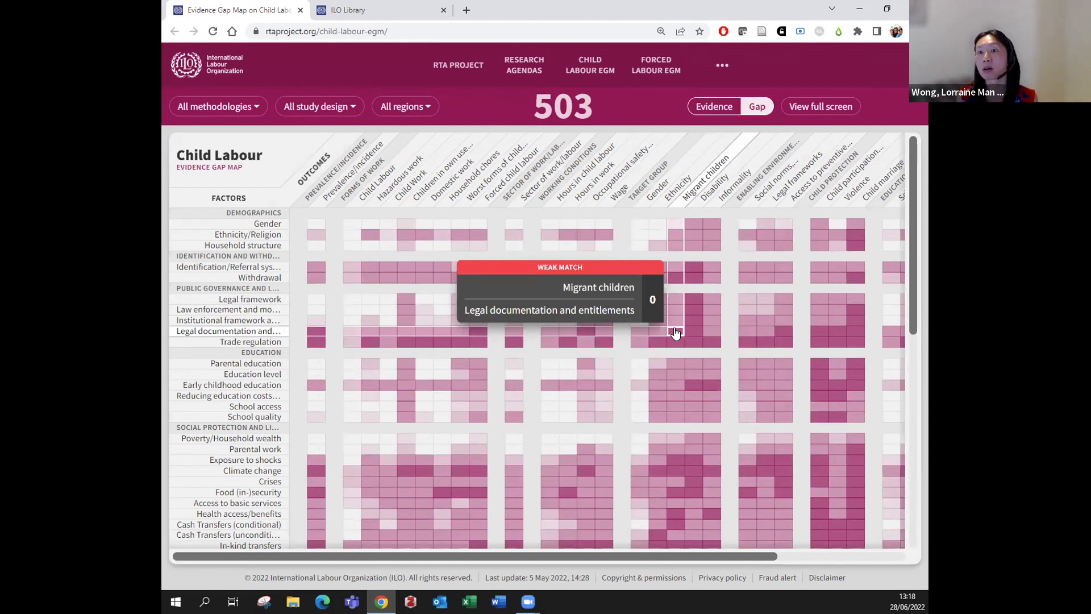
mouse_move(661, 230)
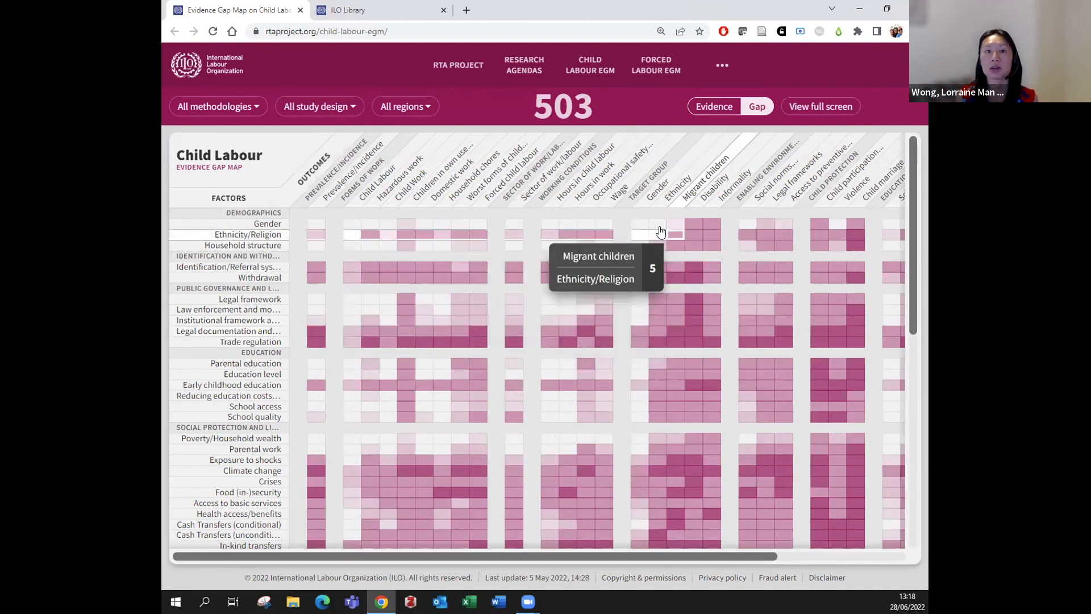
mouse_move(691, 343)
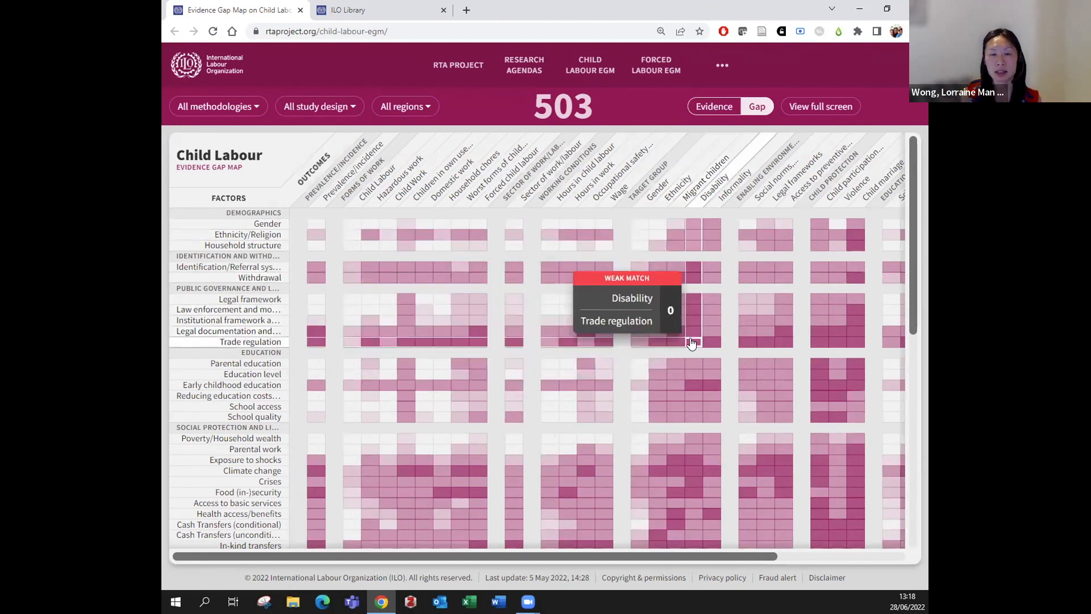
mouse_move(696, 384)
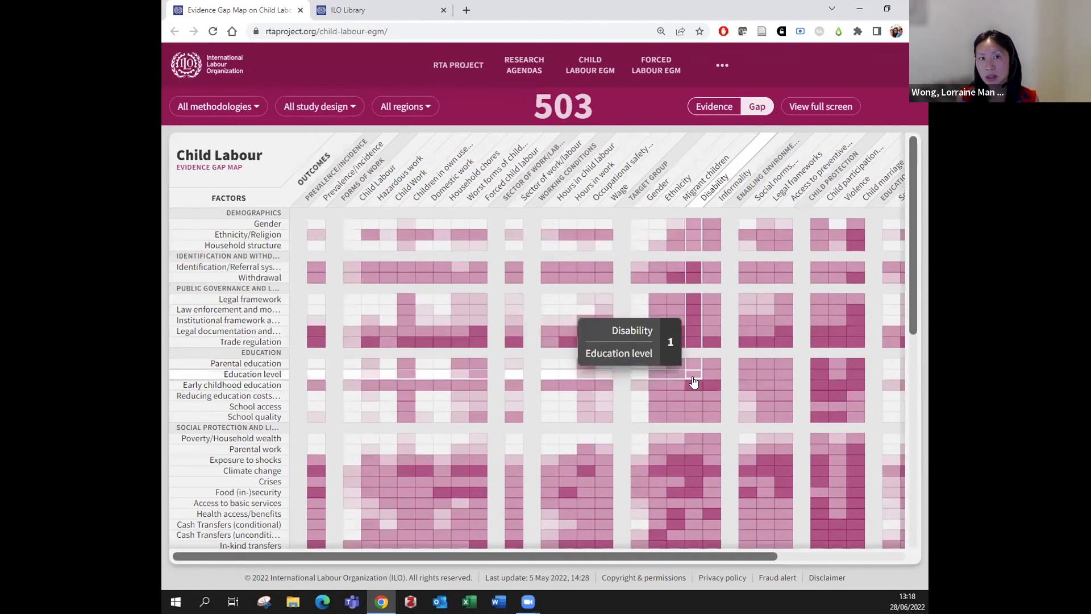
mouse_move(546, 191)
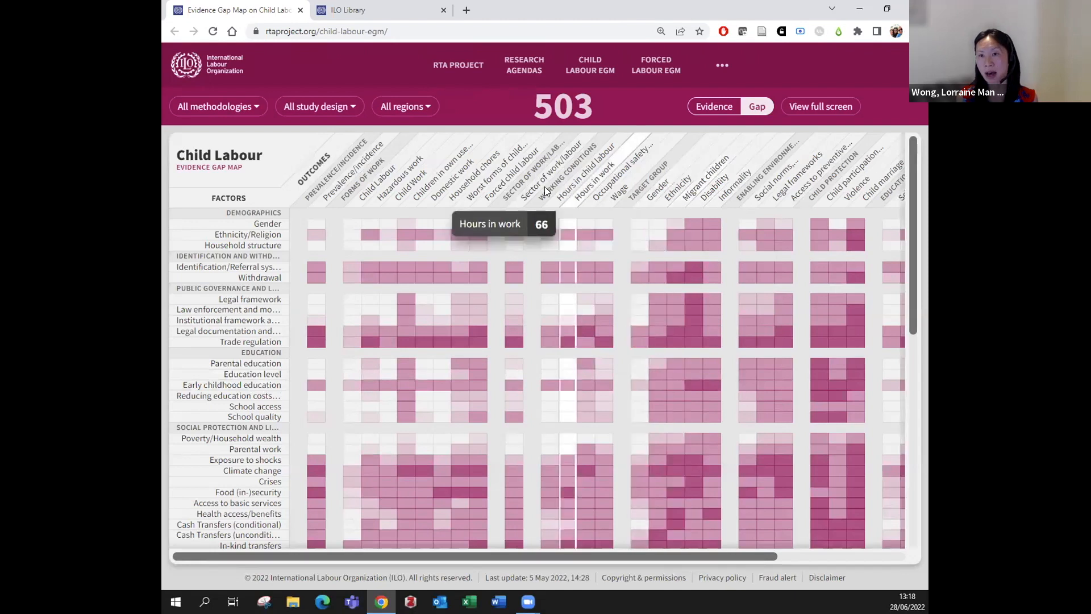
mouse_move(401, 183)
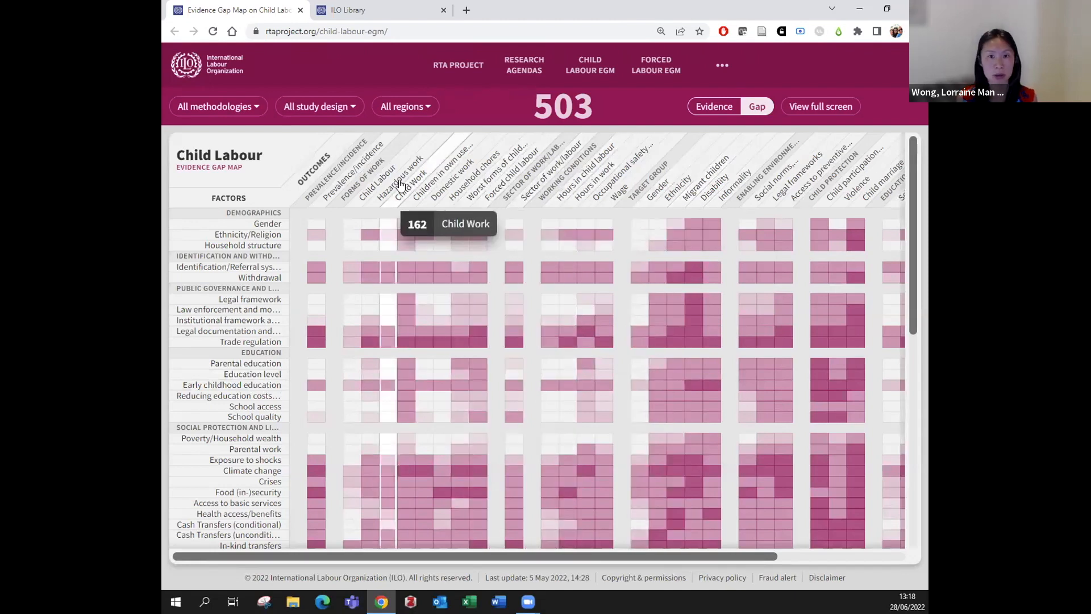
mouse_move(316, 188)
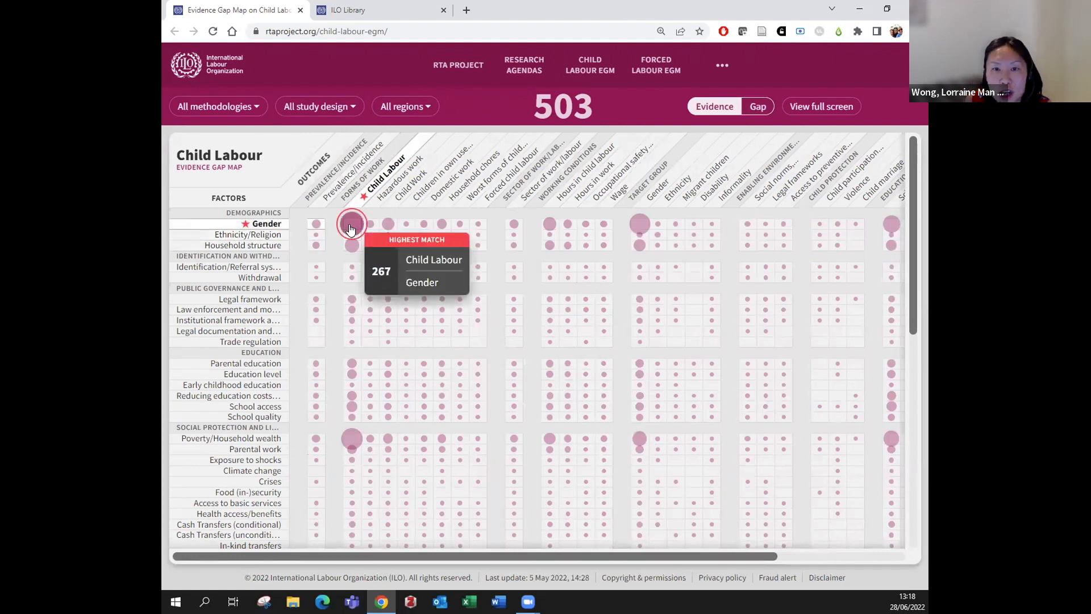
List the 37 Child Labour × Migration studies and open 'Child labour in the Arab region' in the catalogue
scroll("down", 3)
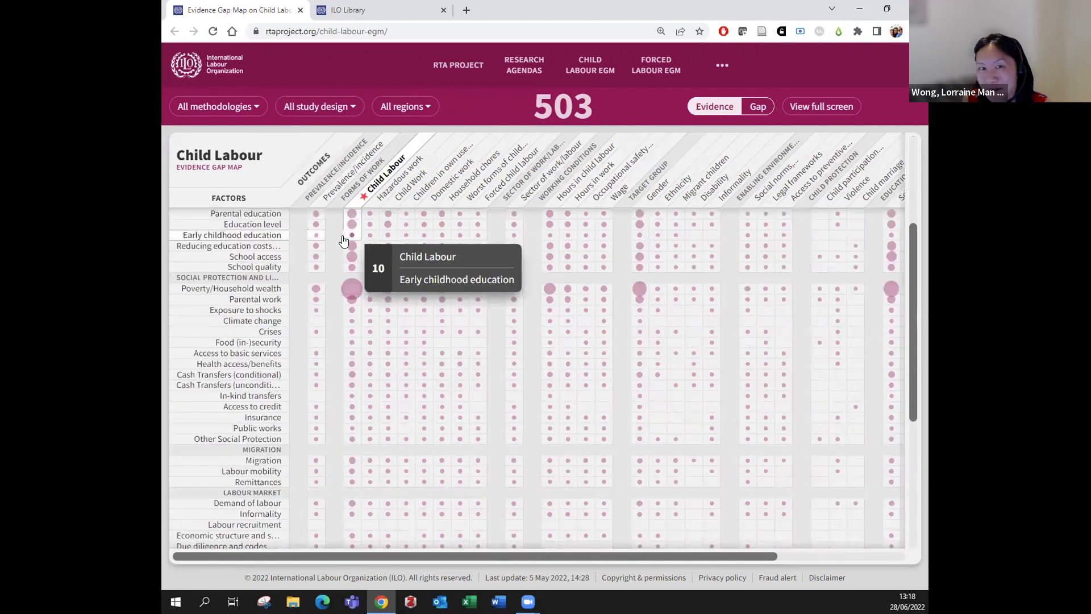
scroll("down", 3)
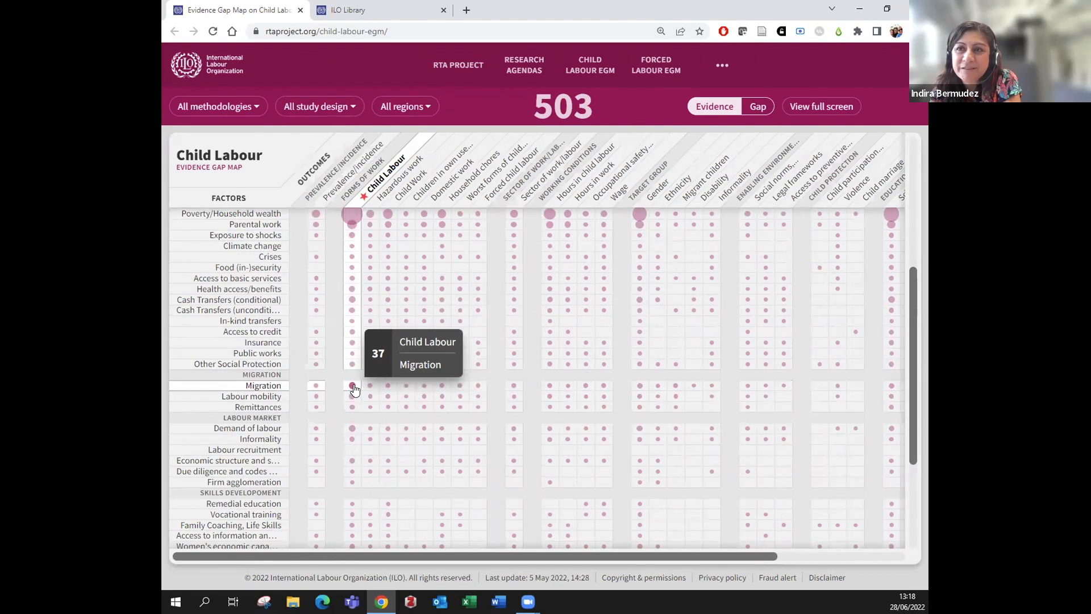
left_click(352, 388)
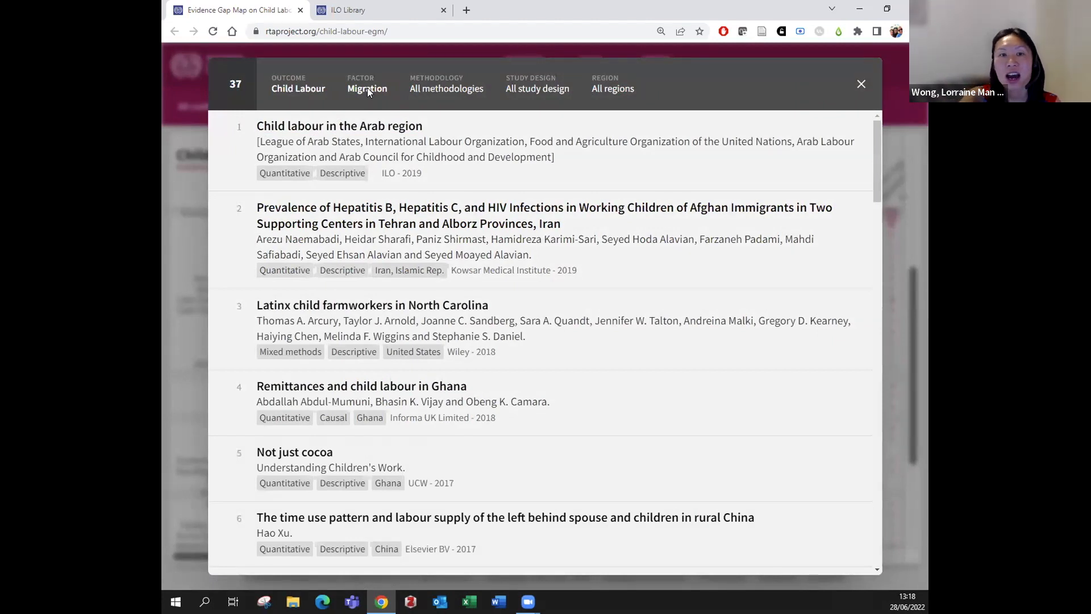
mouse_move(498, 100)
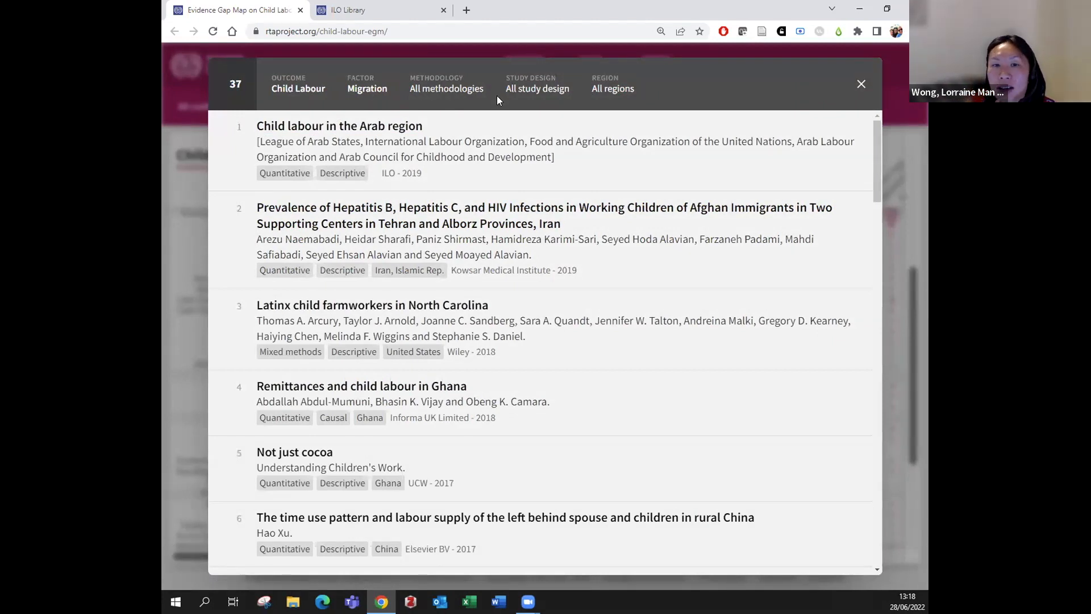
mouse_move(316, 129)
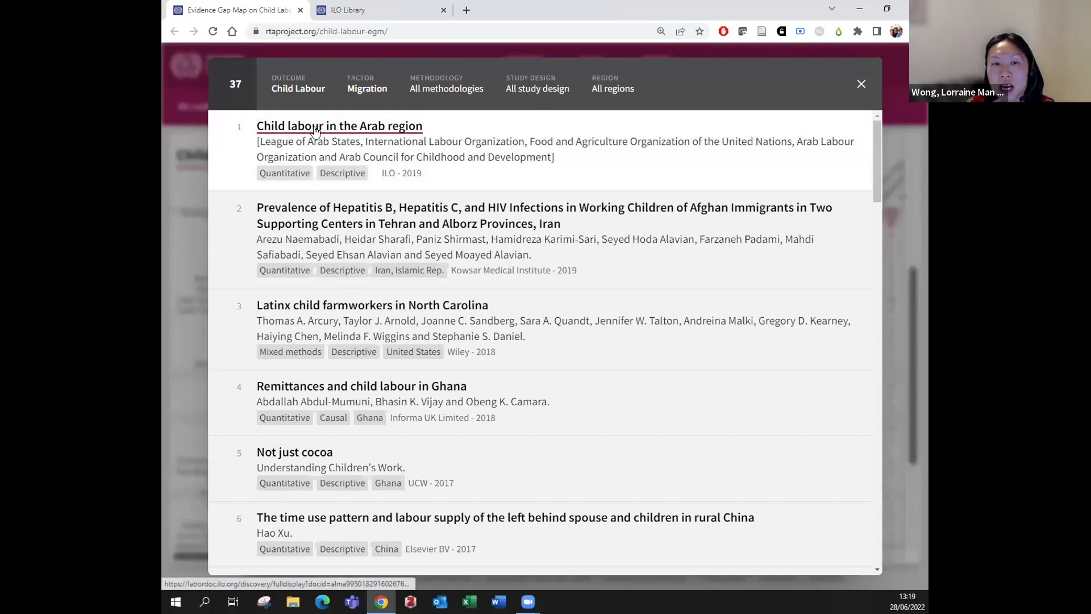
left_click(315, 126)
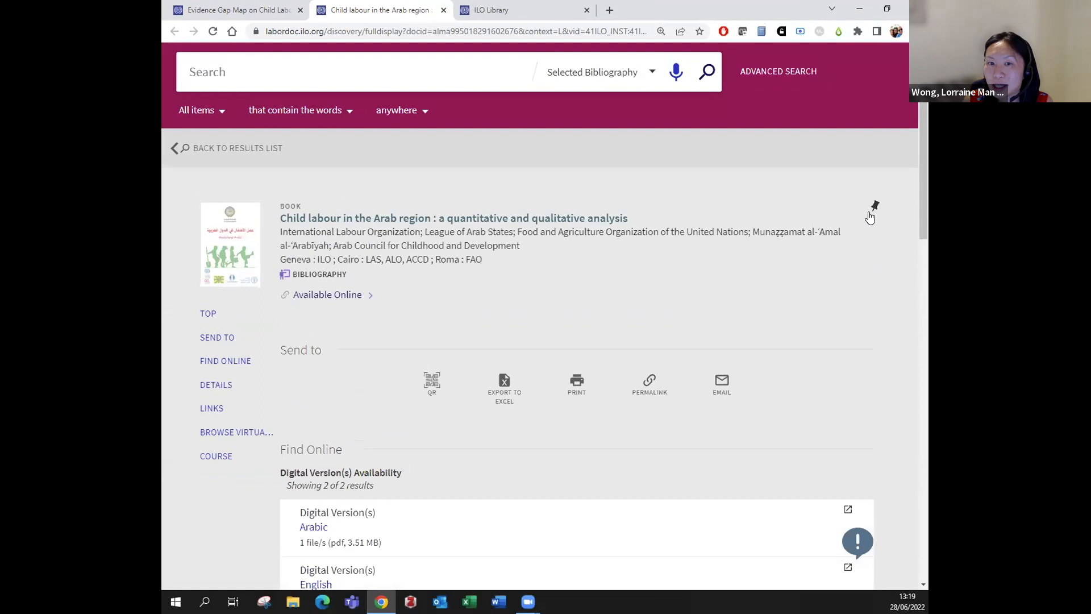
mouse_move(859, 206)
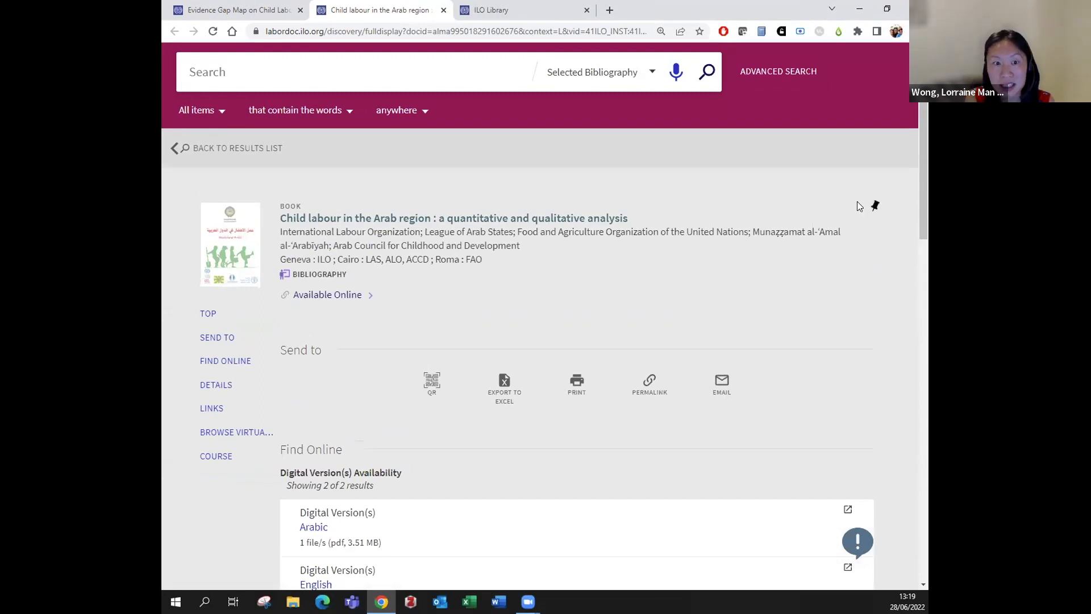
mouse_move(830, 214)
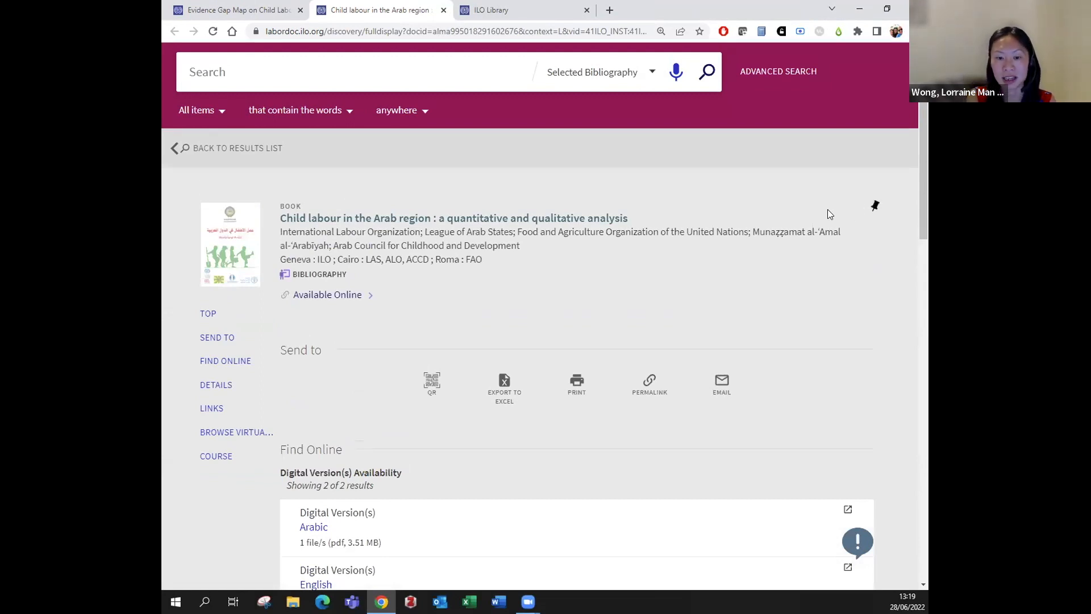
Scroll through the Labordoc record's Send to and Find Online sections showing Arabic and English PDFs
scroll("down", 3)
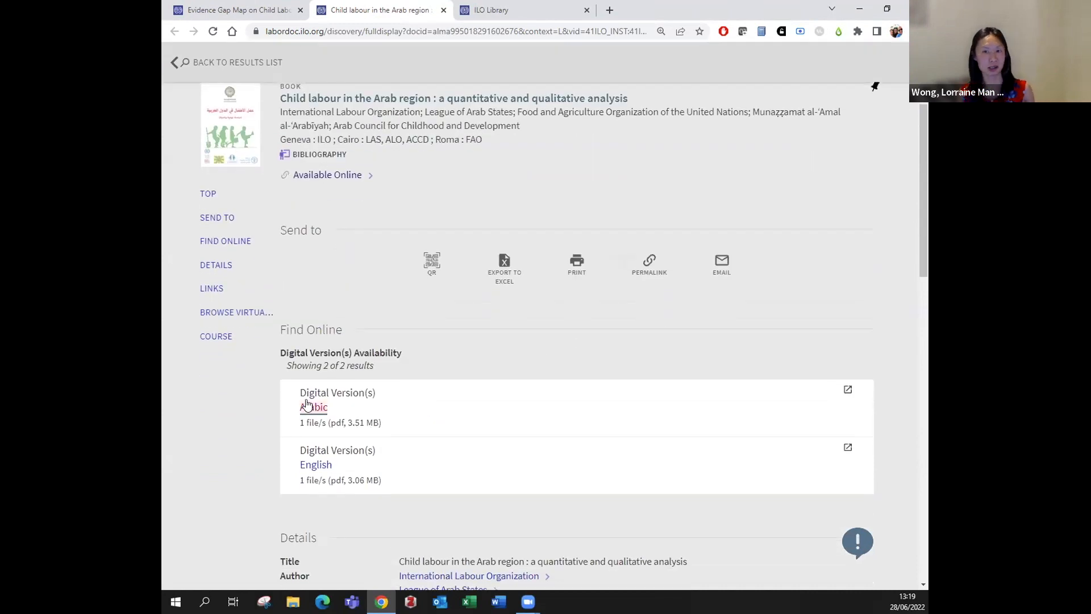
scroll("down", 3)
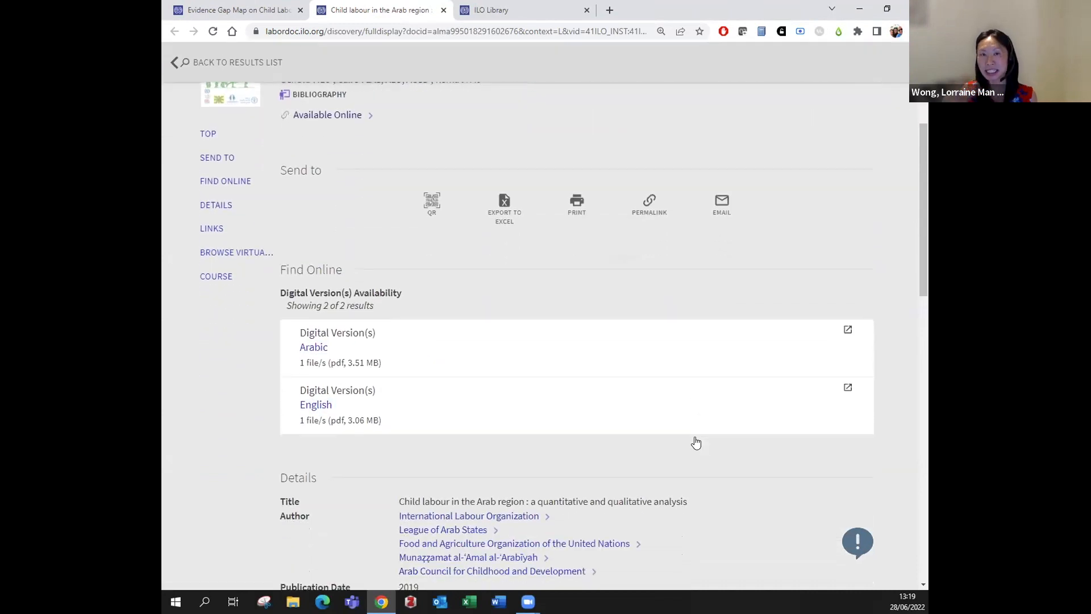
scroll("down", 3)
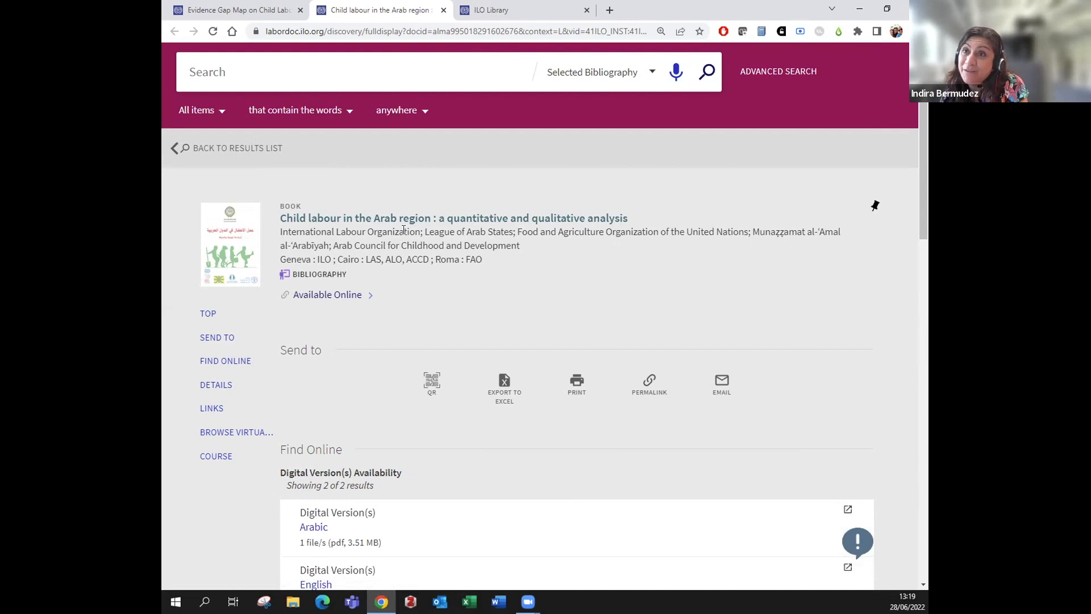
mouse_move(284, 275)
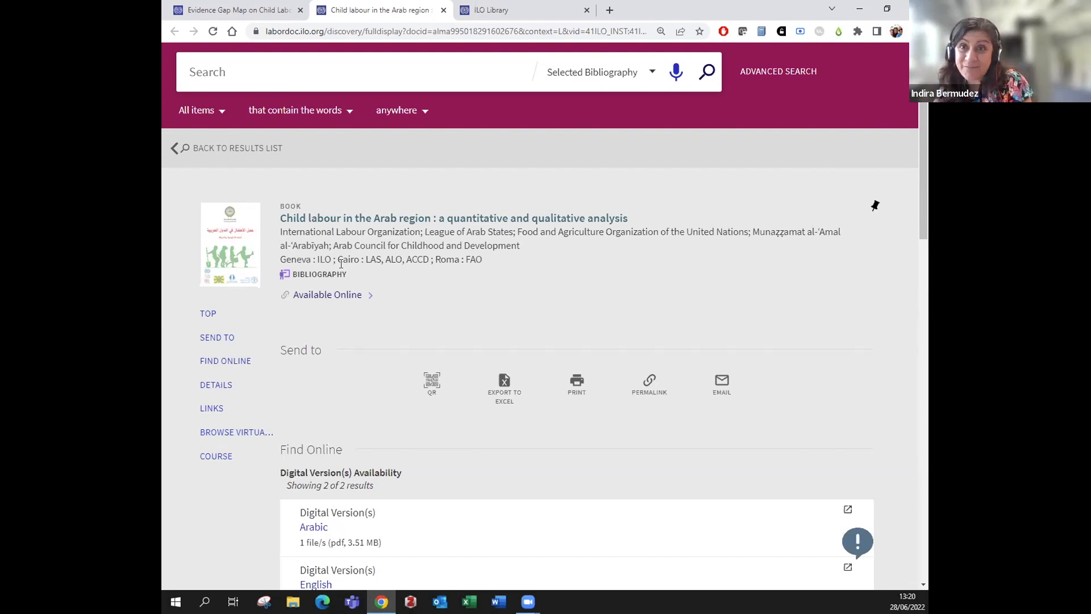
scroll("down", 3)
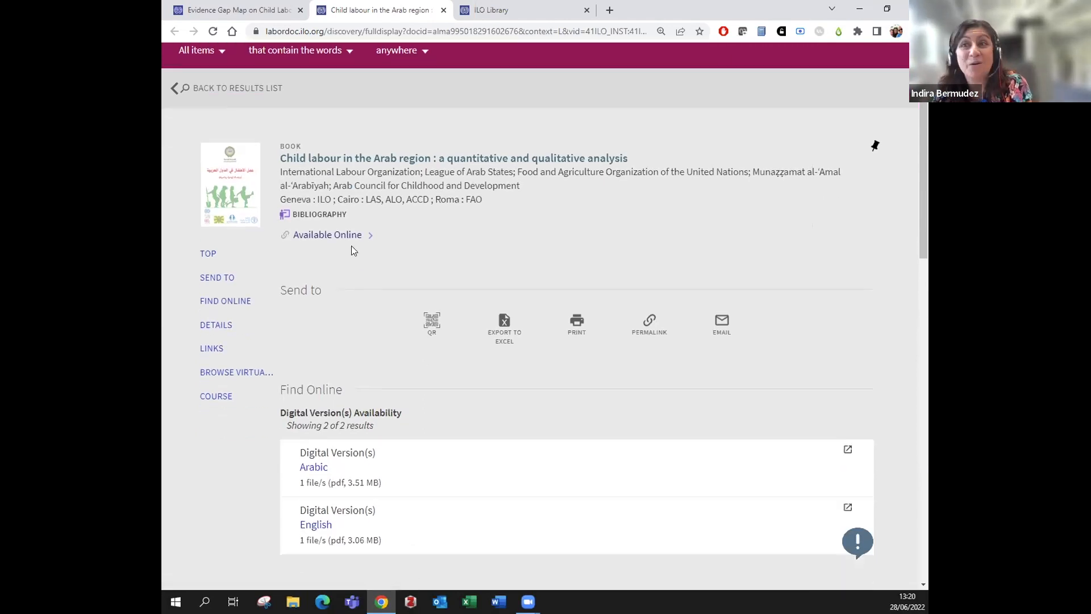
scroll("down", 3)
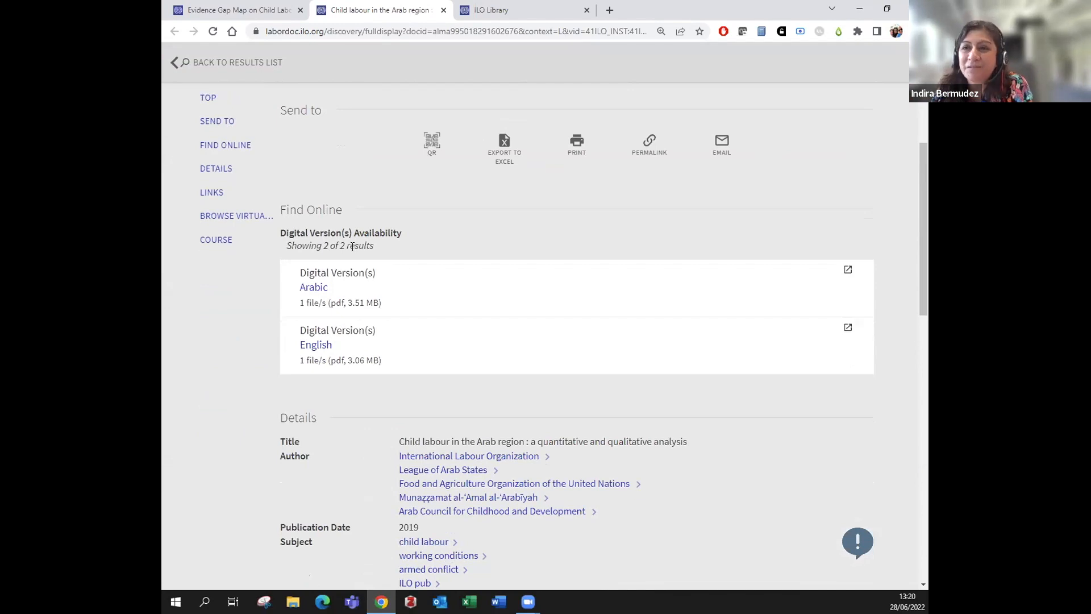
scroll("down", 3)
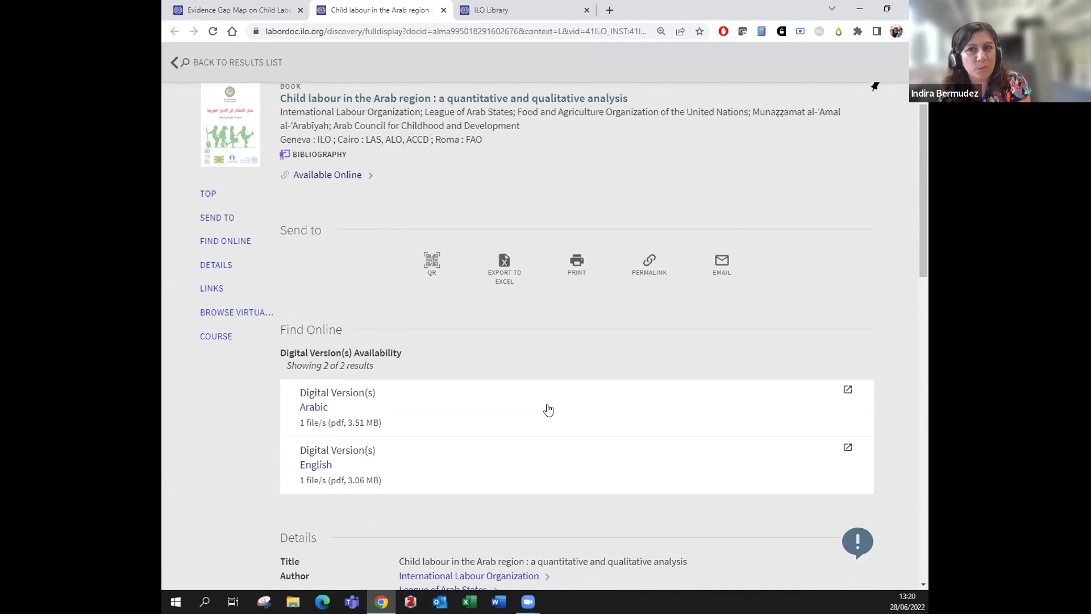
mouse_move(432, 264)
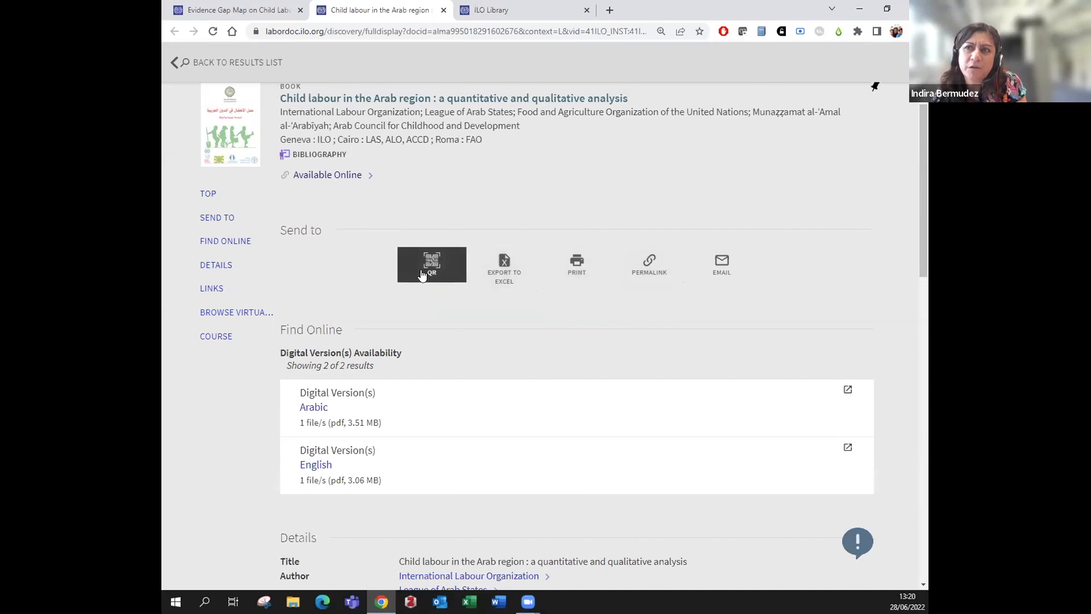
mouse_move(656, 279)
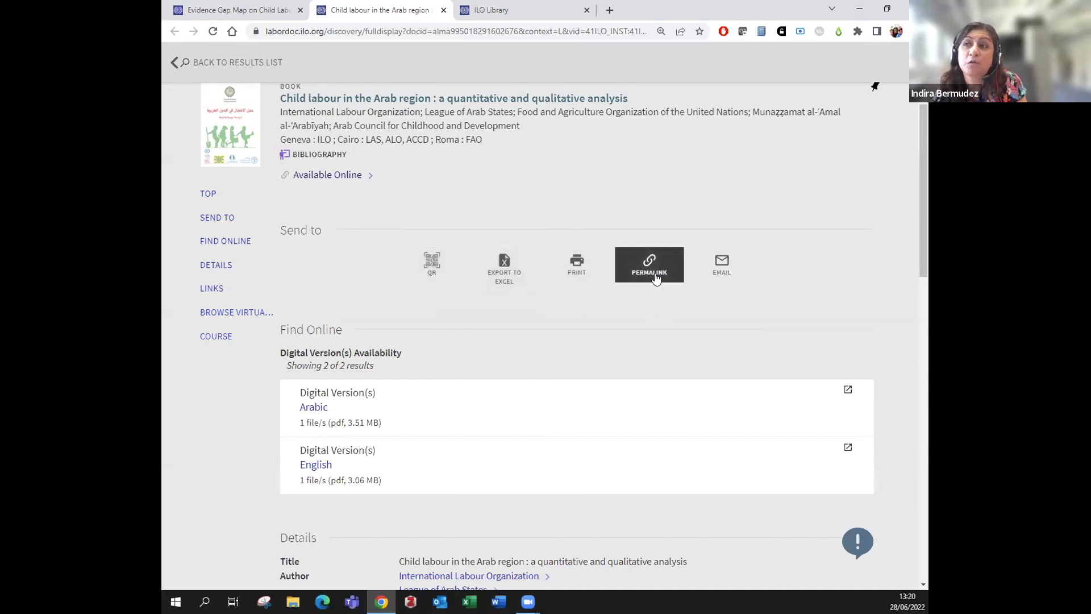
mouse_move(648, 297)
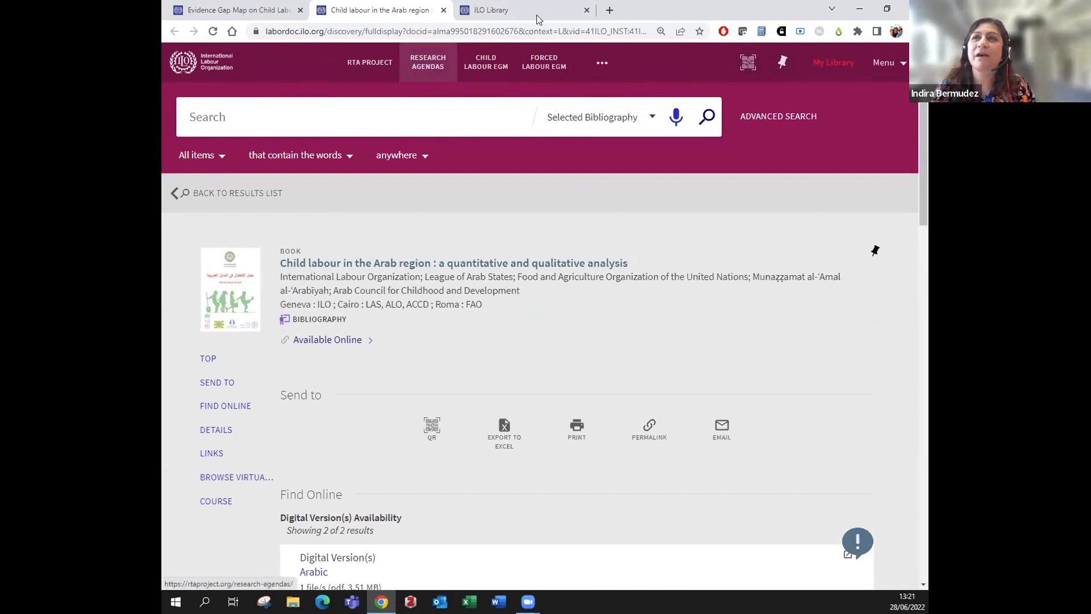
Switch to the RTA Bibliography welcome page and scroll through its introduction and Useful Links
left_click(488, 9)
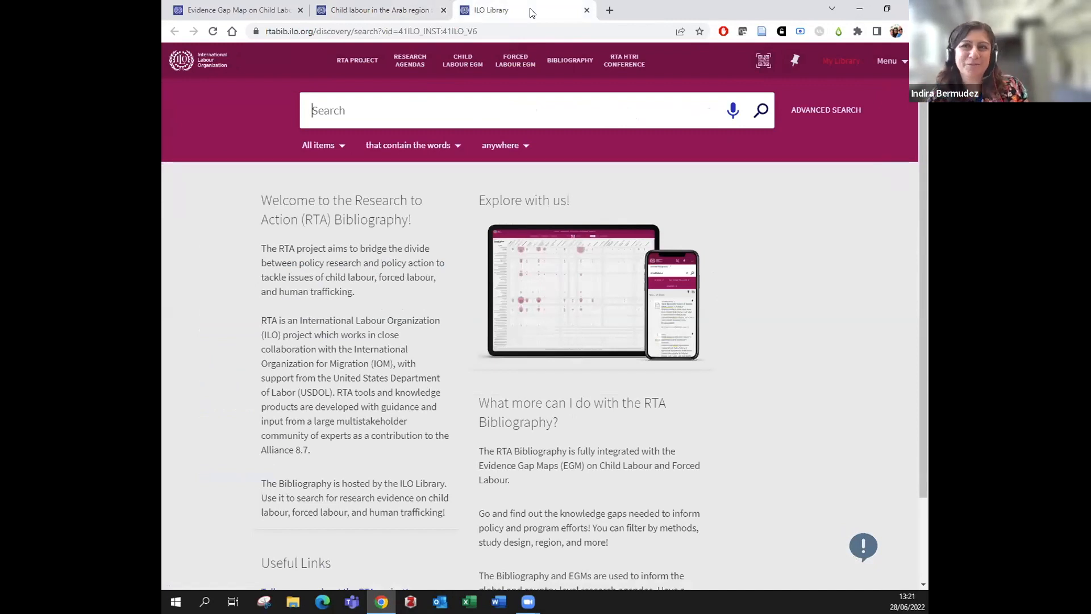
scroll("down", 3)
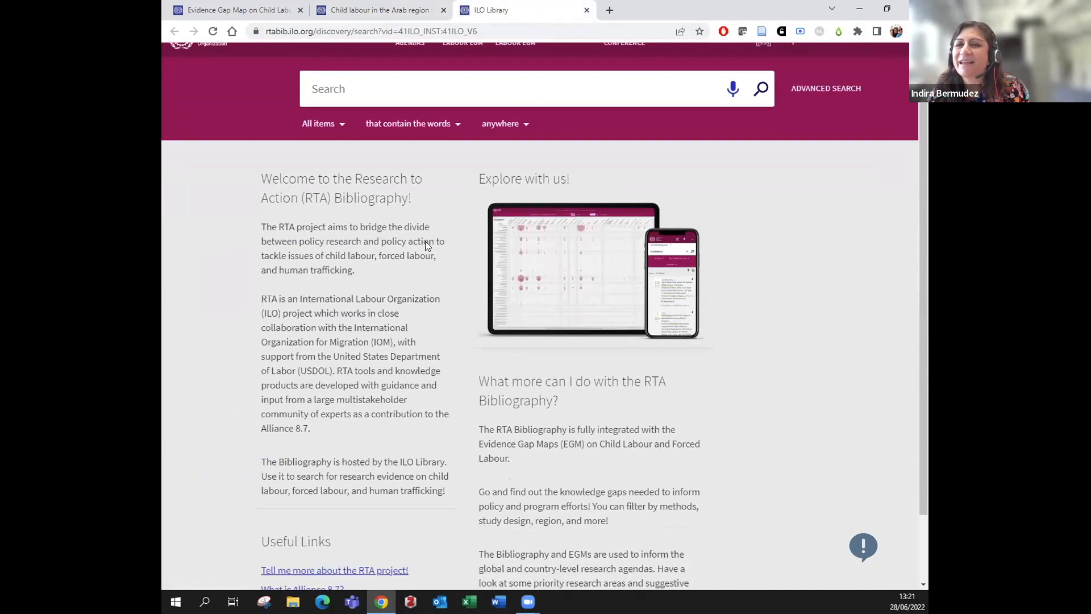
scroll("down", 3)
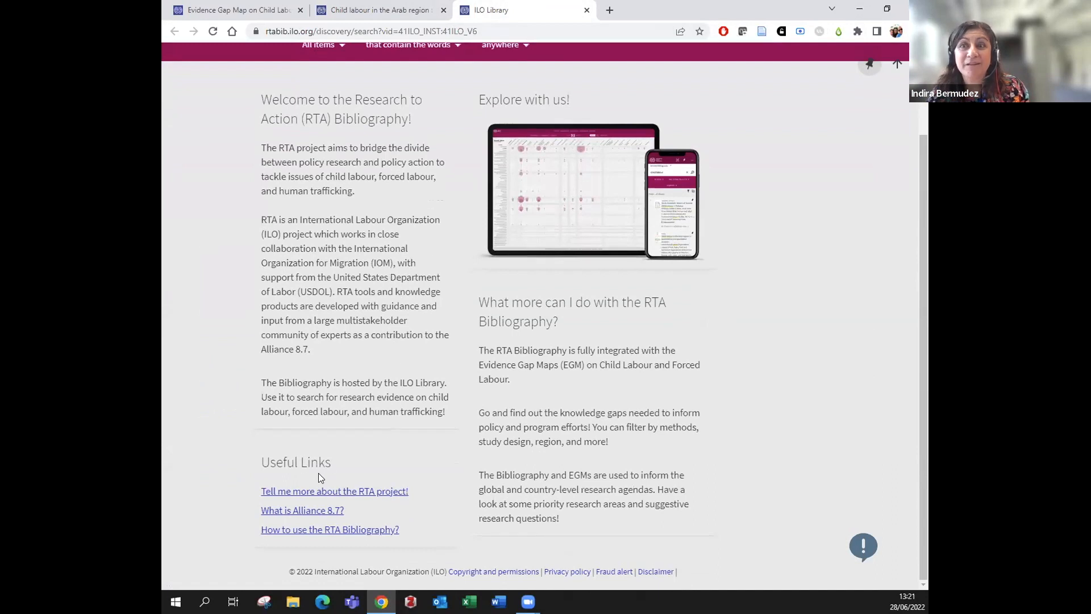
mouse_move(431, 486)
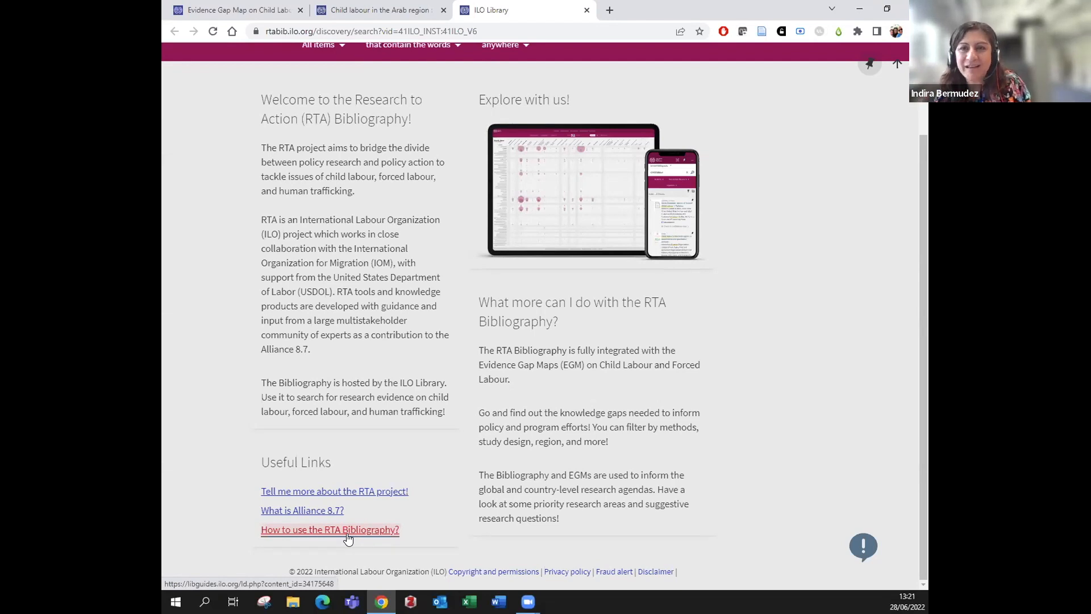
mouse_move(877, 245)
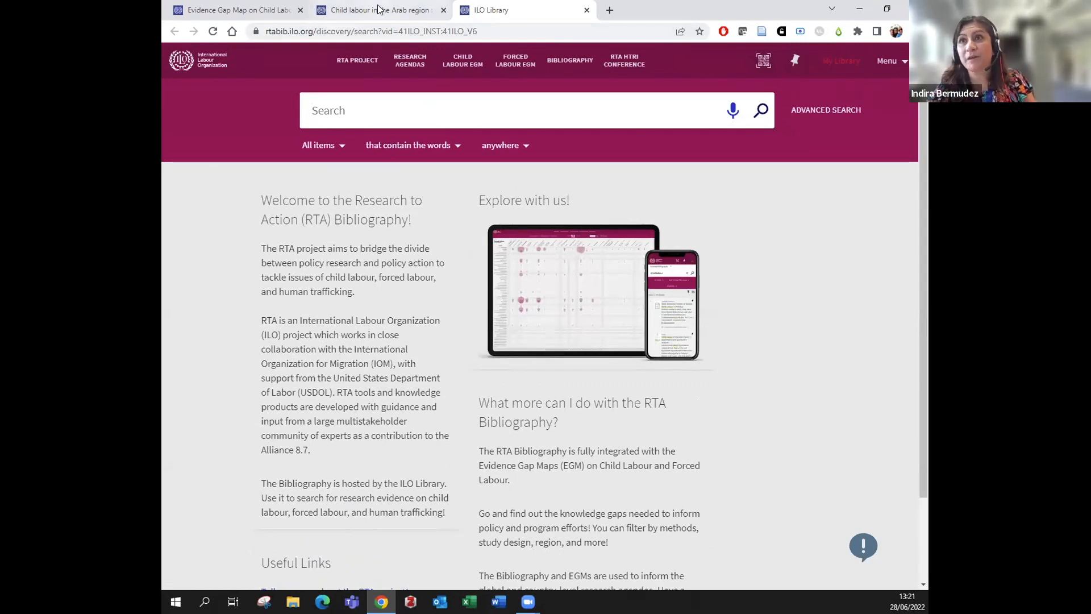
mouse_move(381, 10)
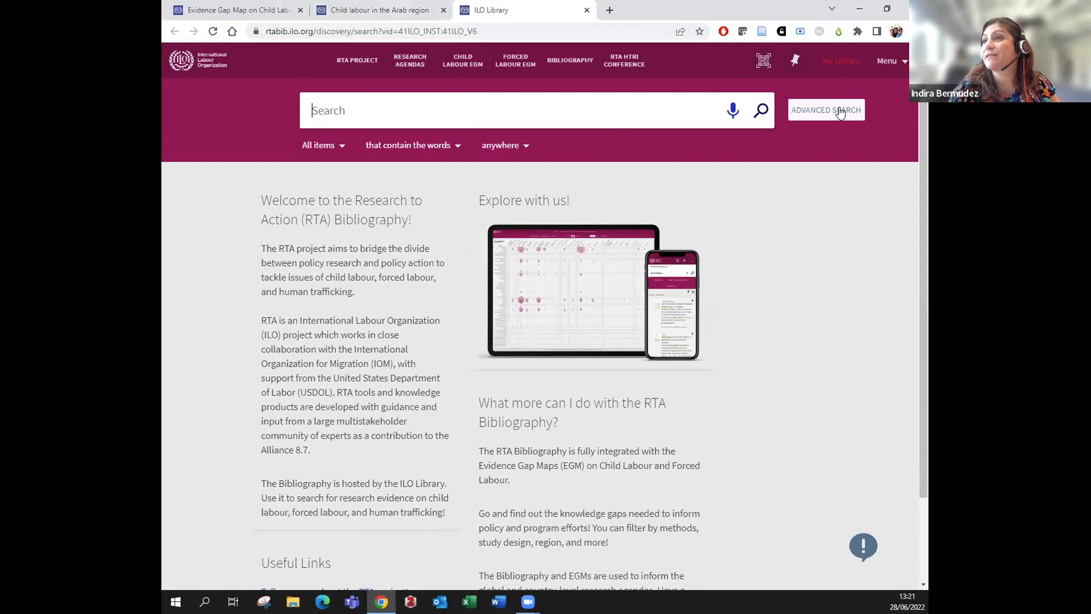
Submit an advanced search combining 'child labour' AND 'Jordan' as the two terms
left_click(826, 111)
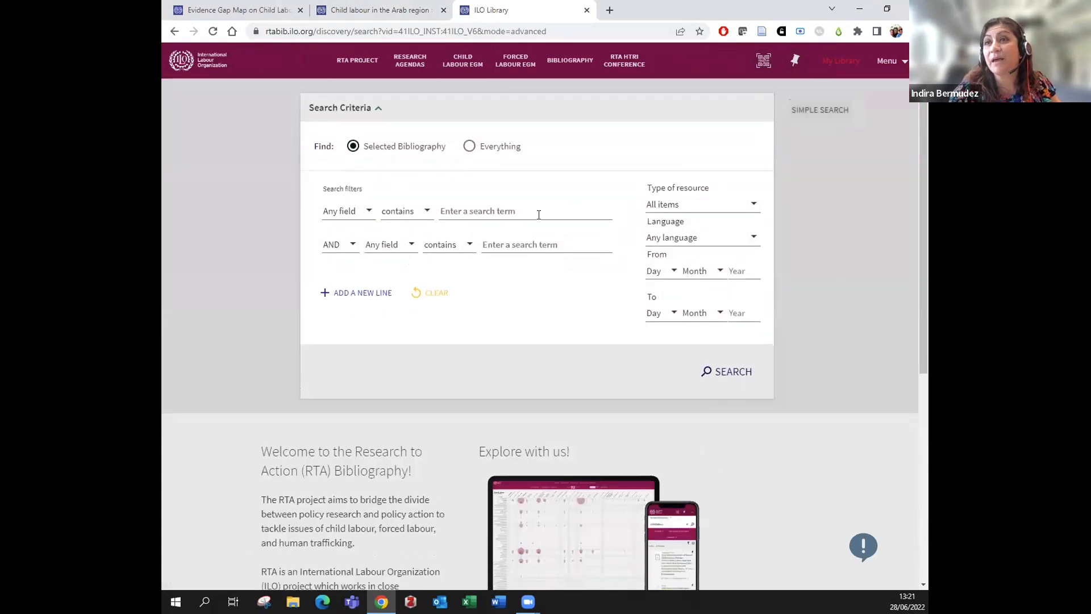
left_click(489, 212)
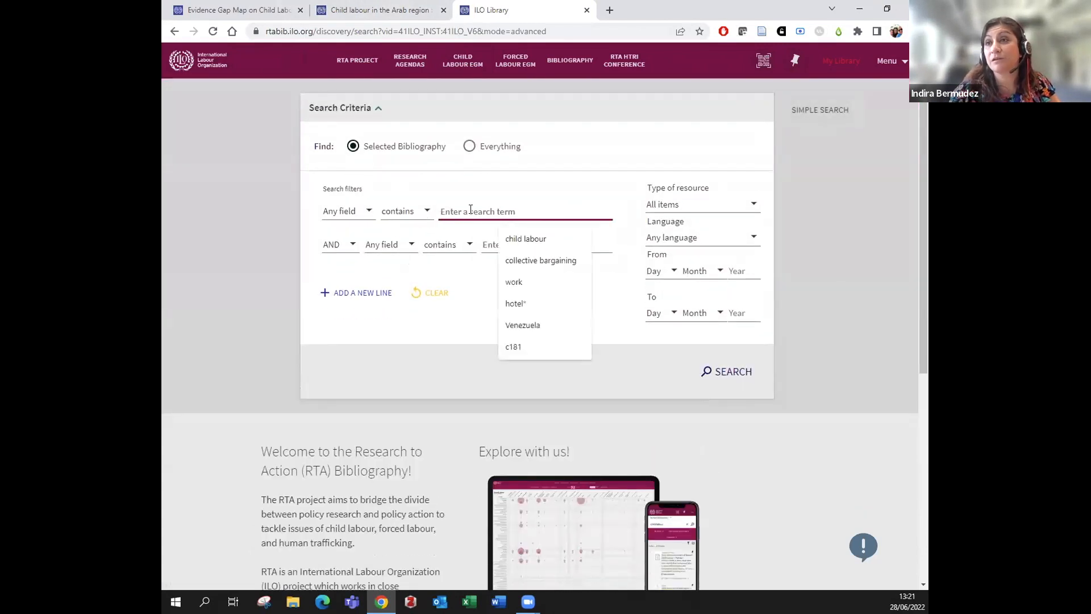
left_click(525, 239)
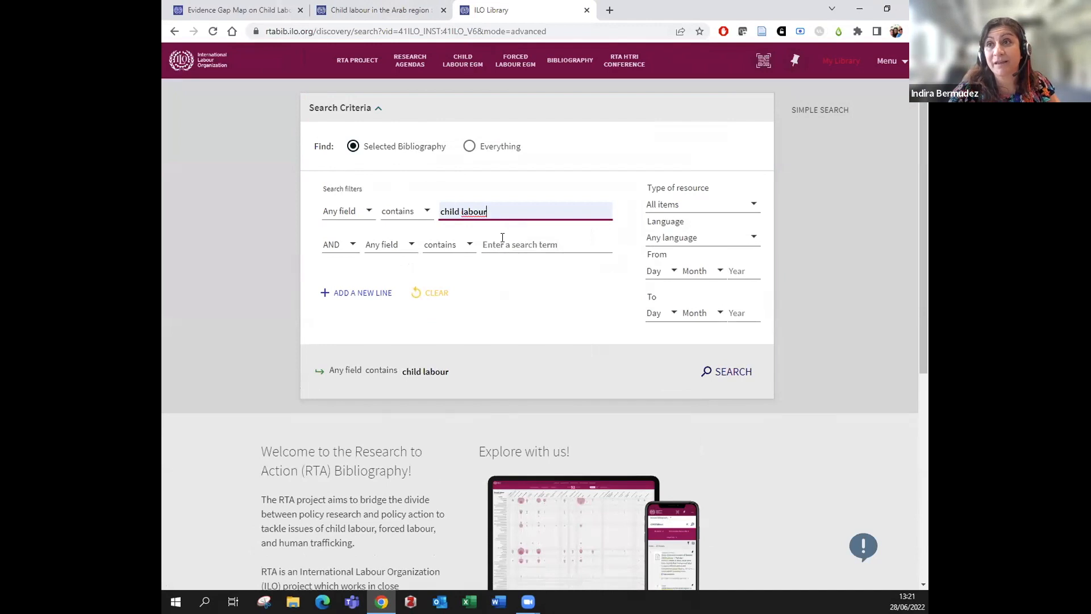
type("Jo")
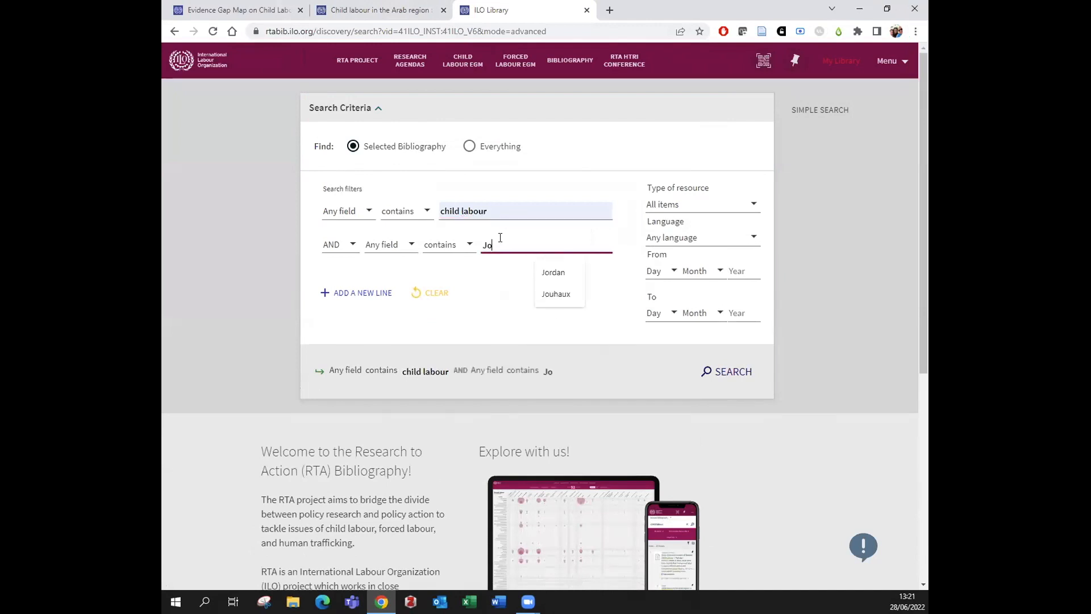
left_click(553, 273)
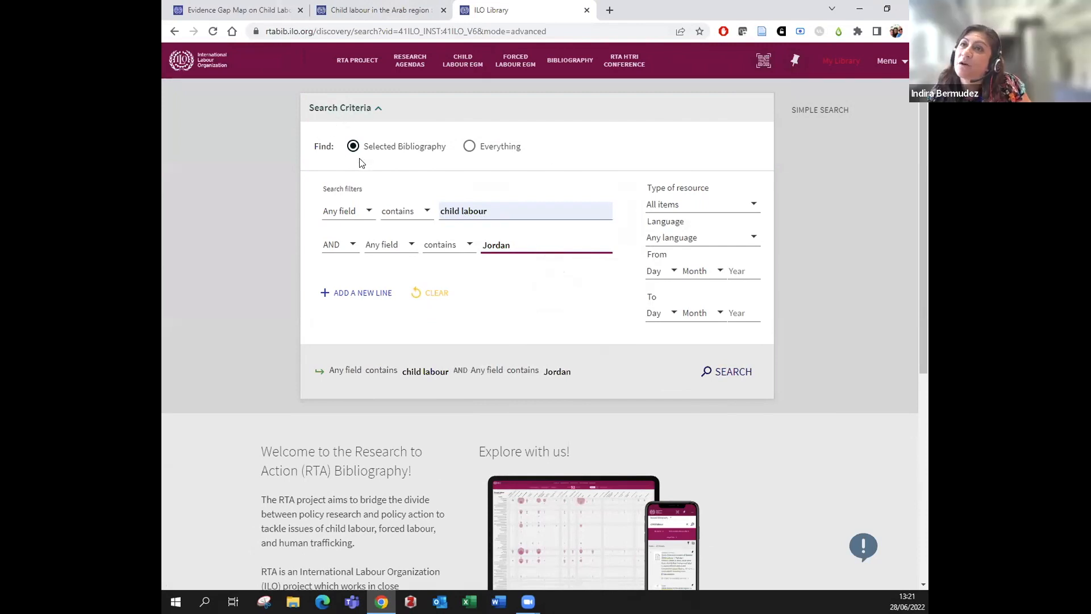
mouse_move(443, 151)
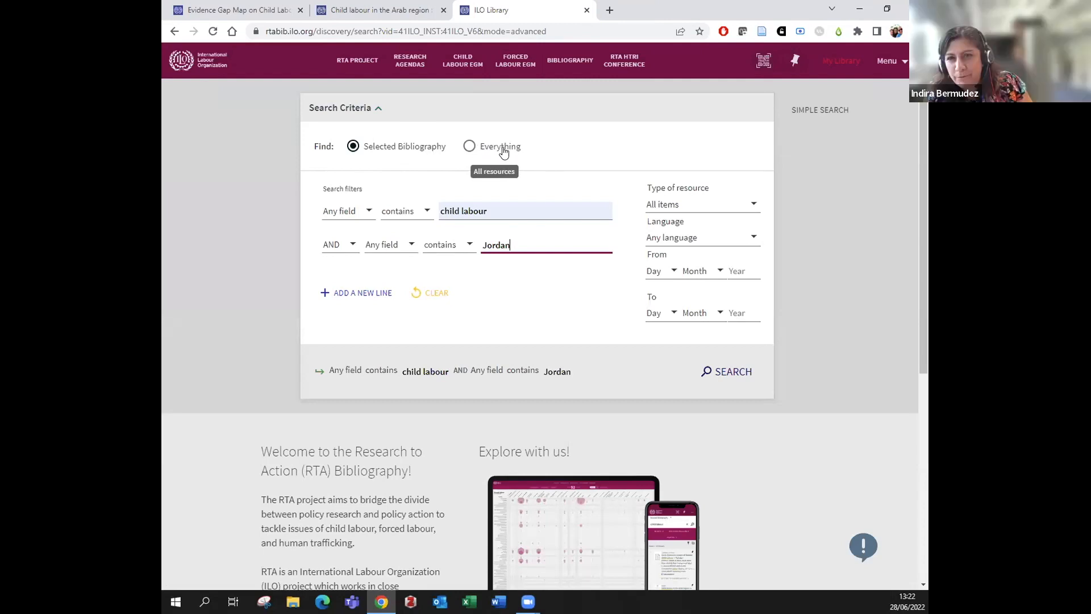
mouse_move(417, 152)
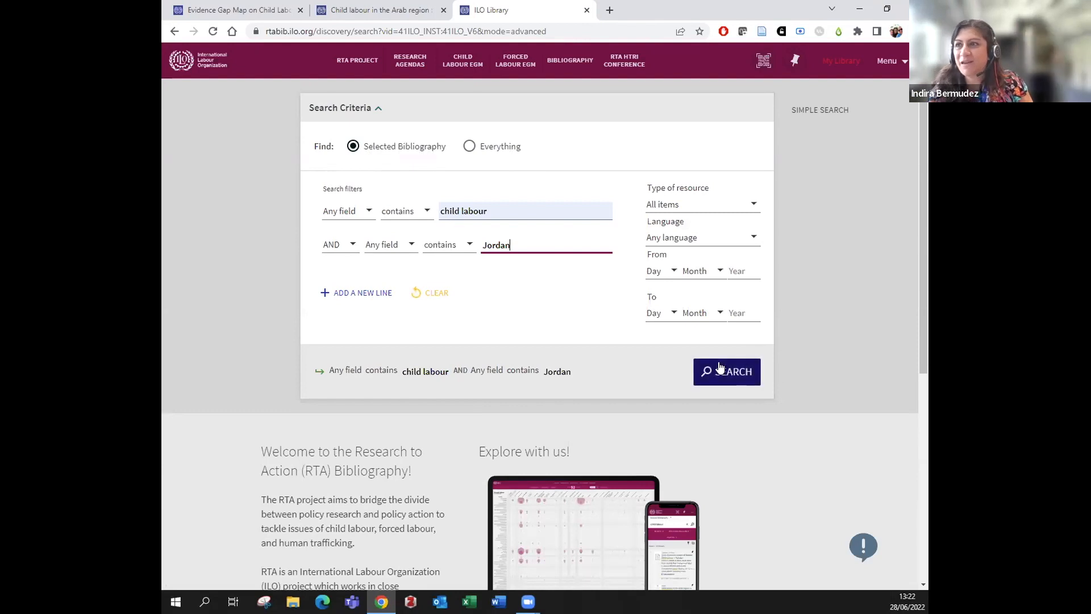
left_click(726, 372)
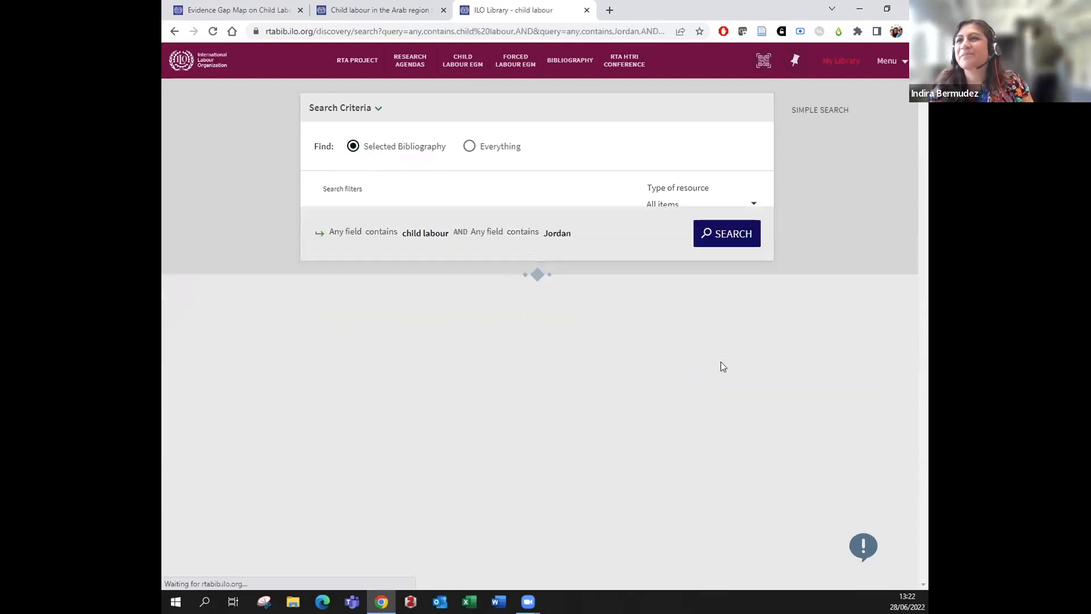
Scroll through the 4 results (two books, two articles, 2013–2016) and the Refine my results panel
left_click(726, 233)
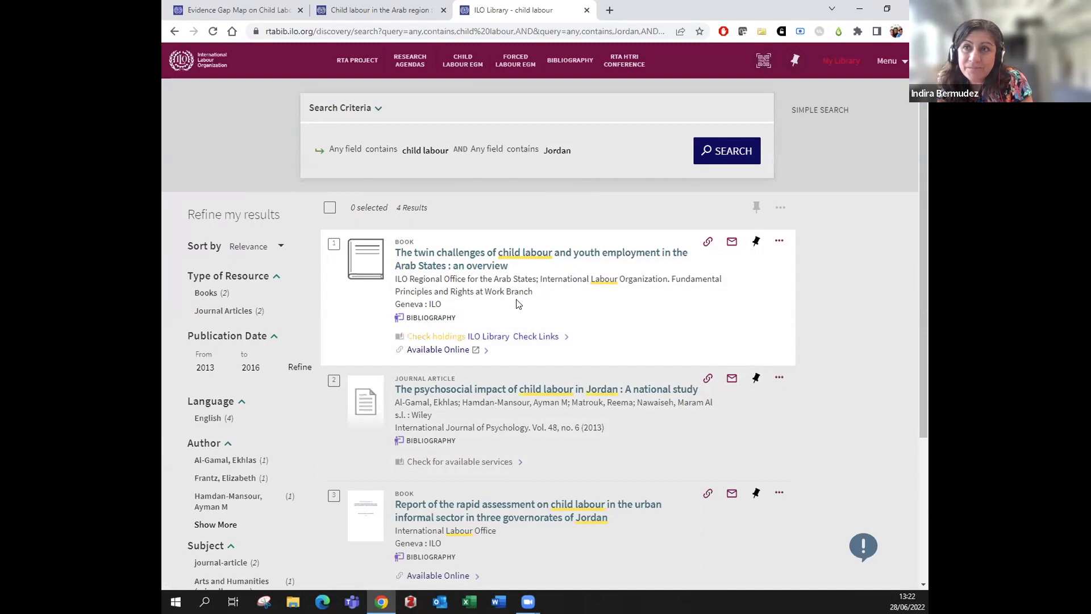
scroll("down", 3)
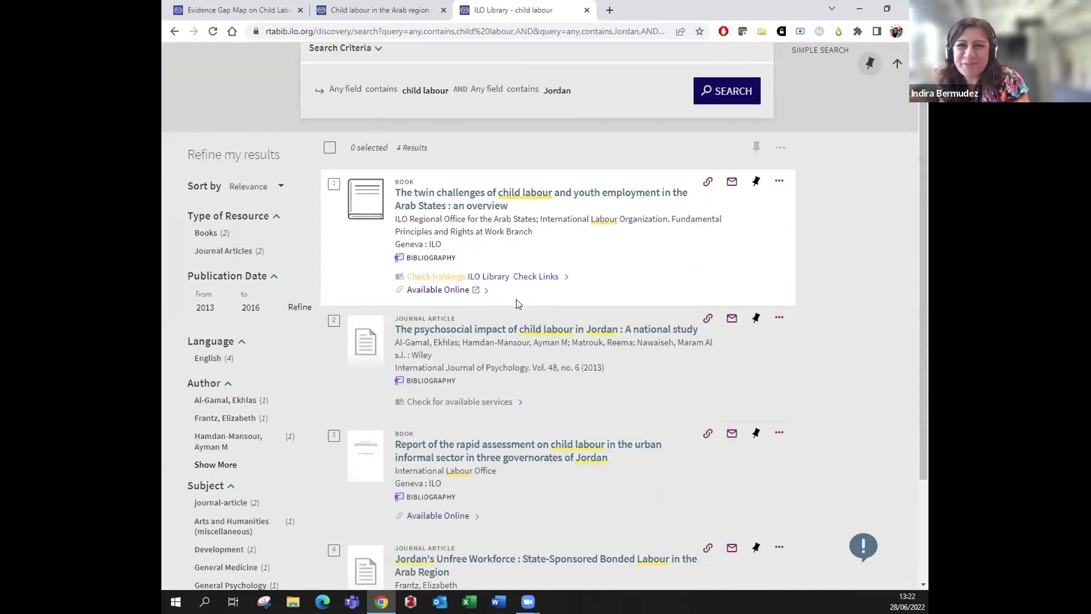
mouse_move(294, 169)
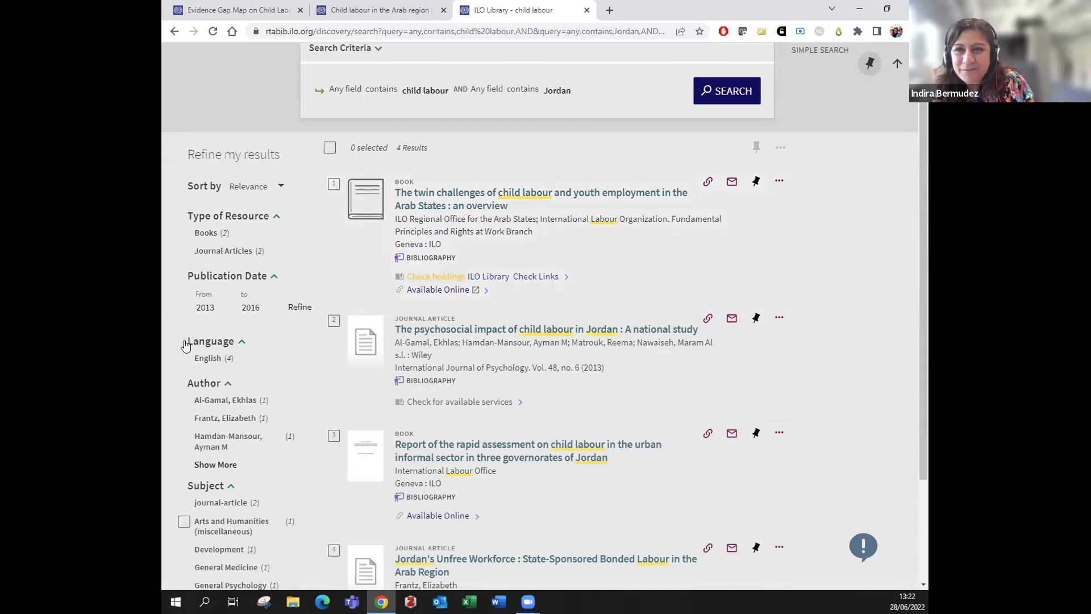
scroll("down", 3)
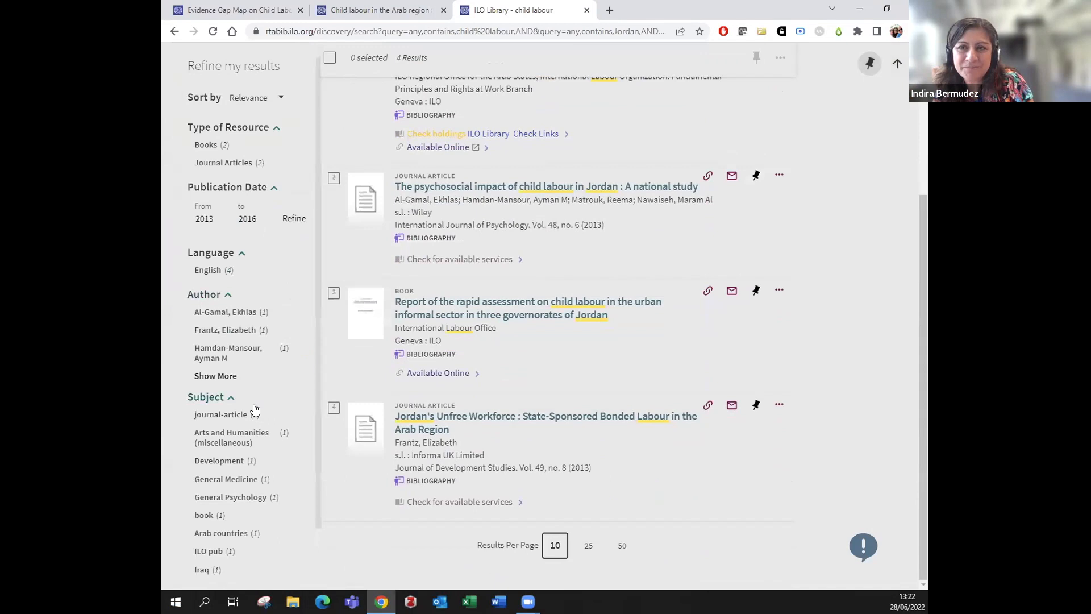
scroll("up", 3)
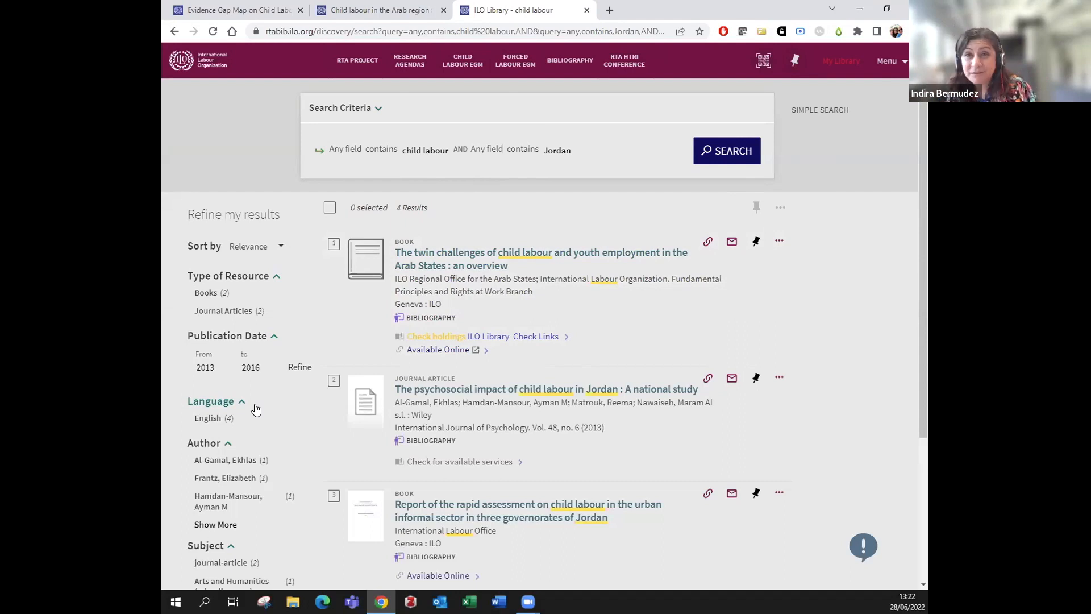
mouse_move(827, 132)
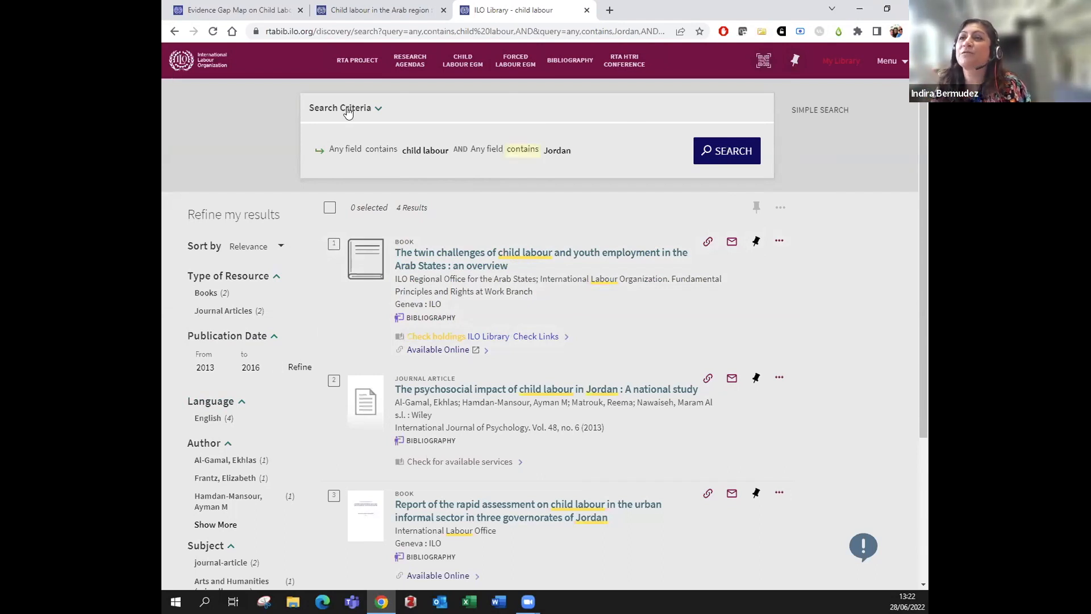
Widen the search scope to Everything and rerun it, yielding 34,210 results
left_click(344, 107)
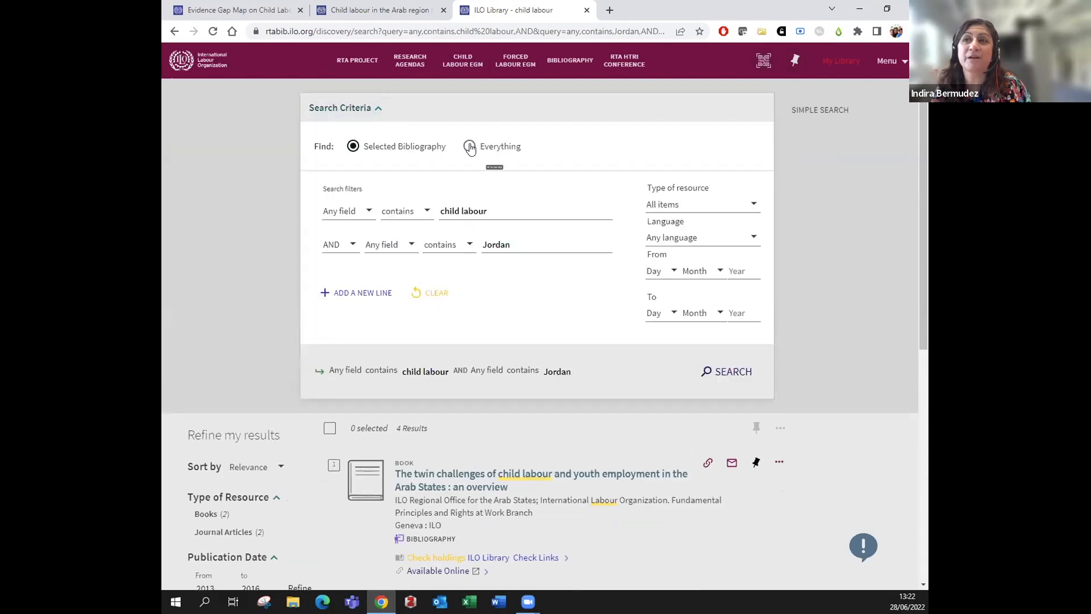
left_click(468, 145)
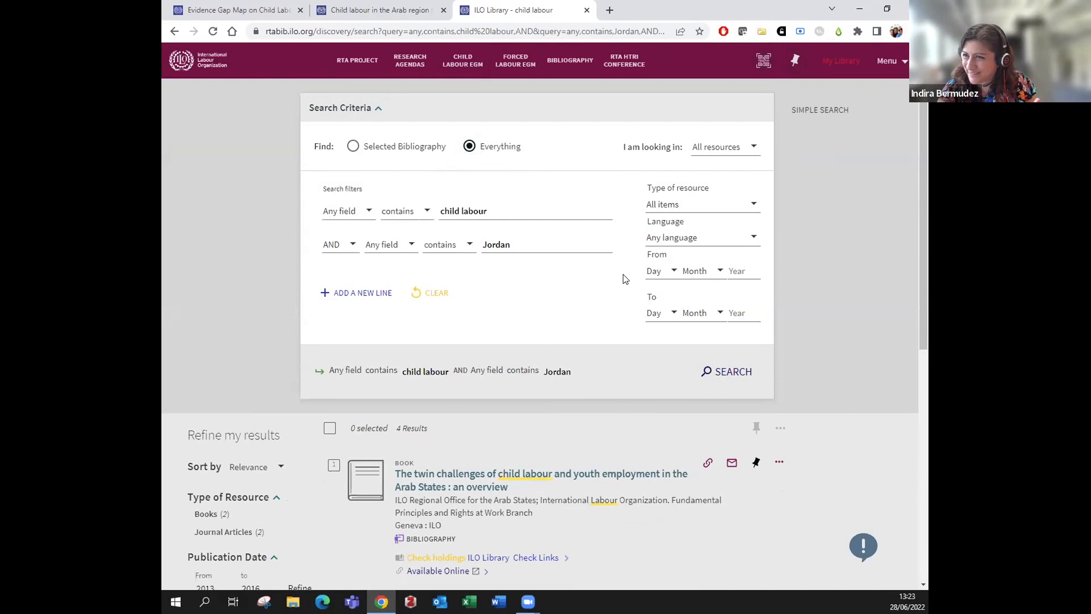
left_click(727, 372)
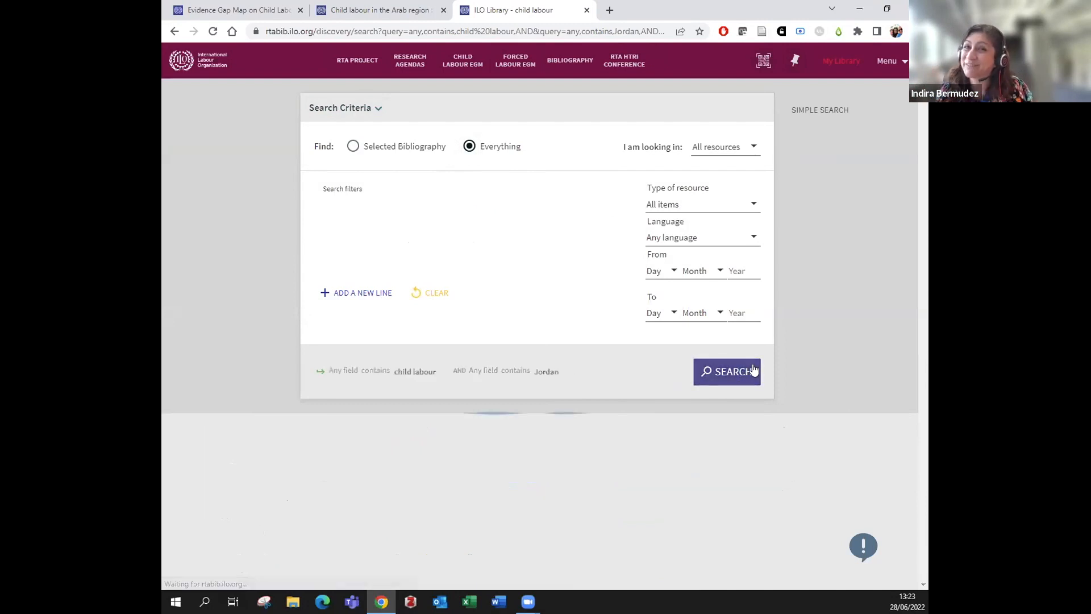
left_click(727, 372)
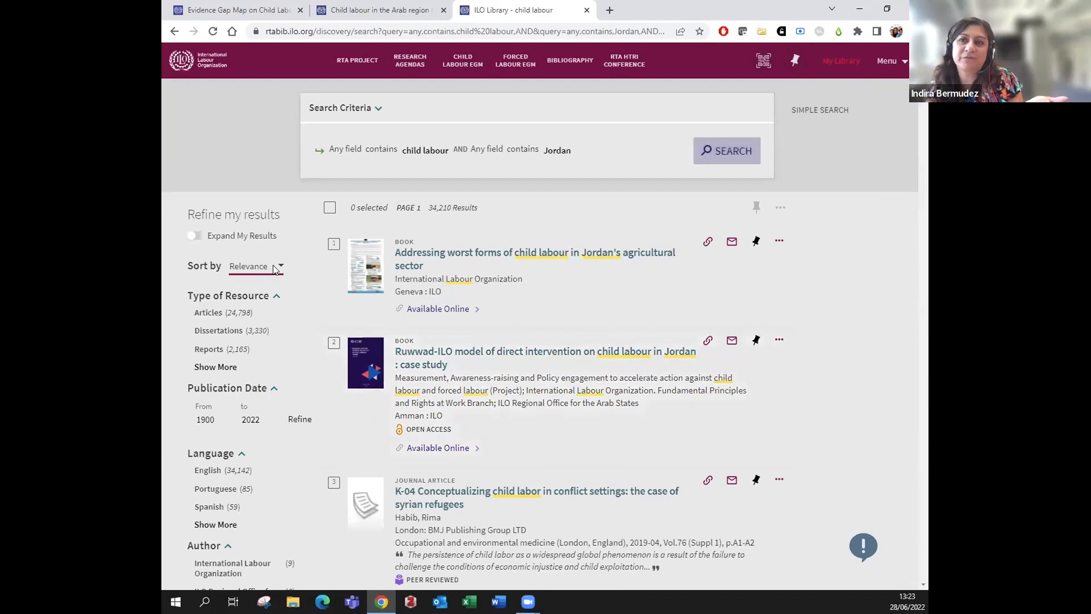
Check the sort options keeping relevance, expand Type of Resource and exclude Web Resources (33,649 results)
left_click(248, 266)
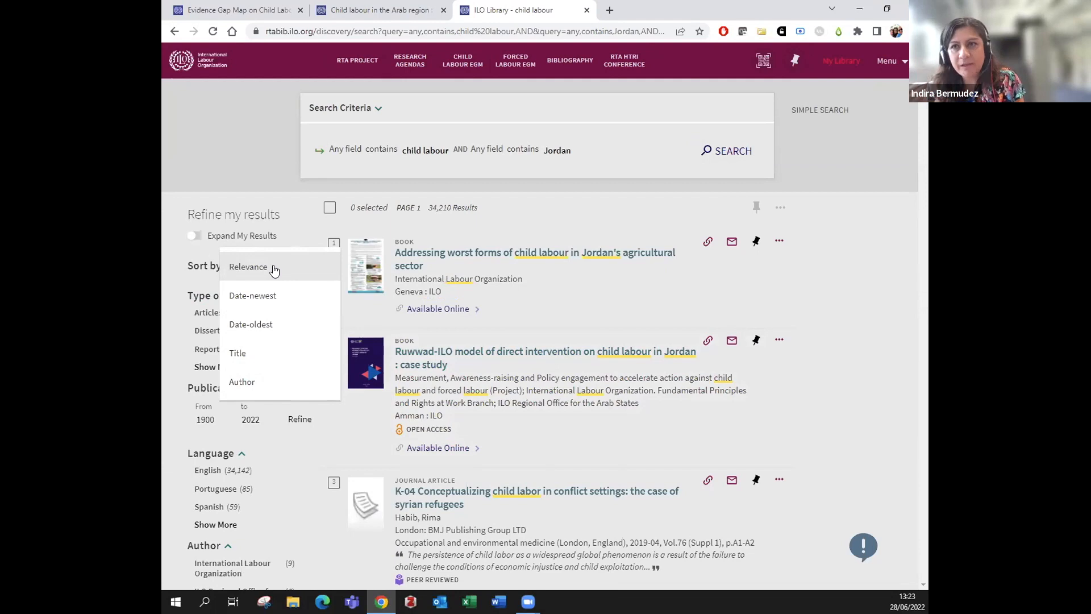
mouse_move(273, 328)
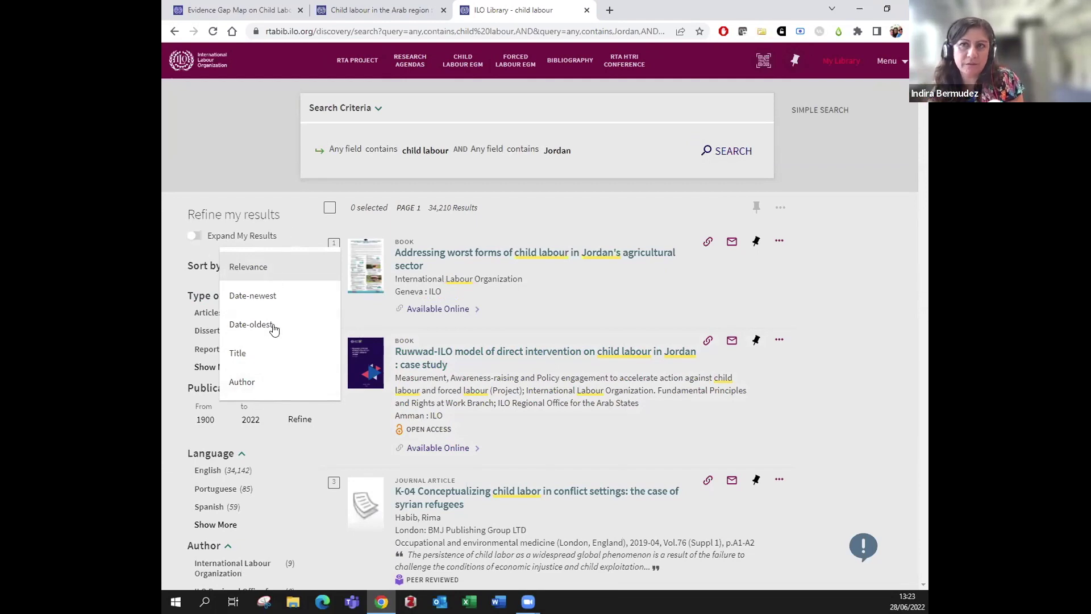
mouse_move(350, 420)
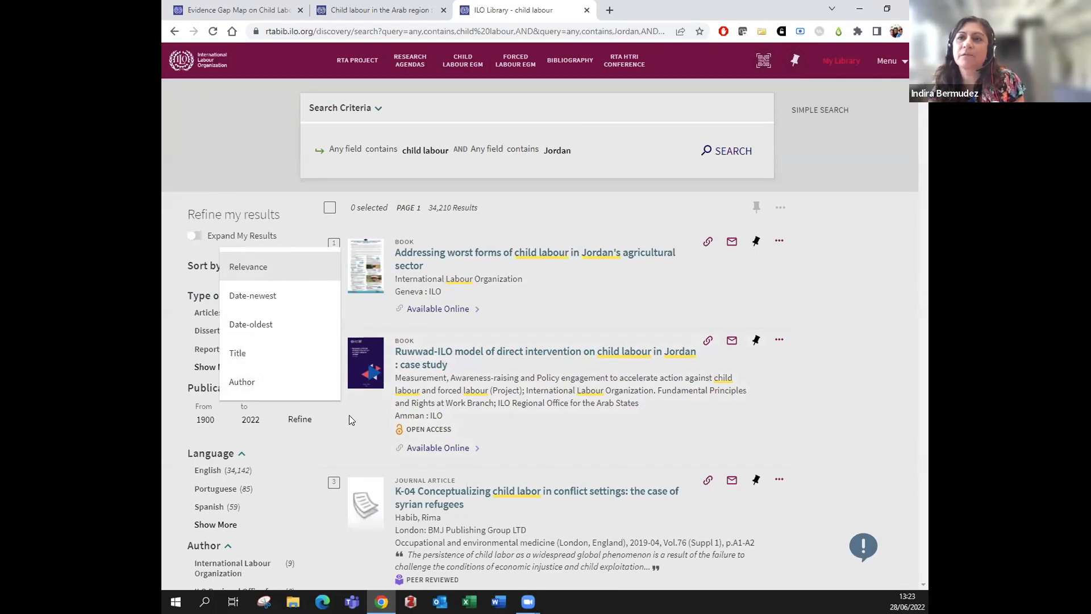
left_click(247, 265)
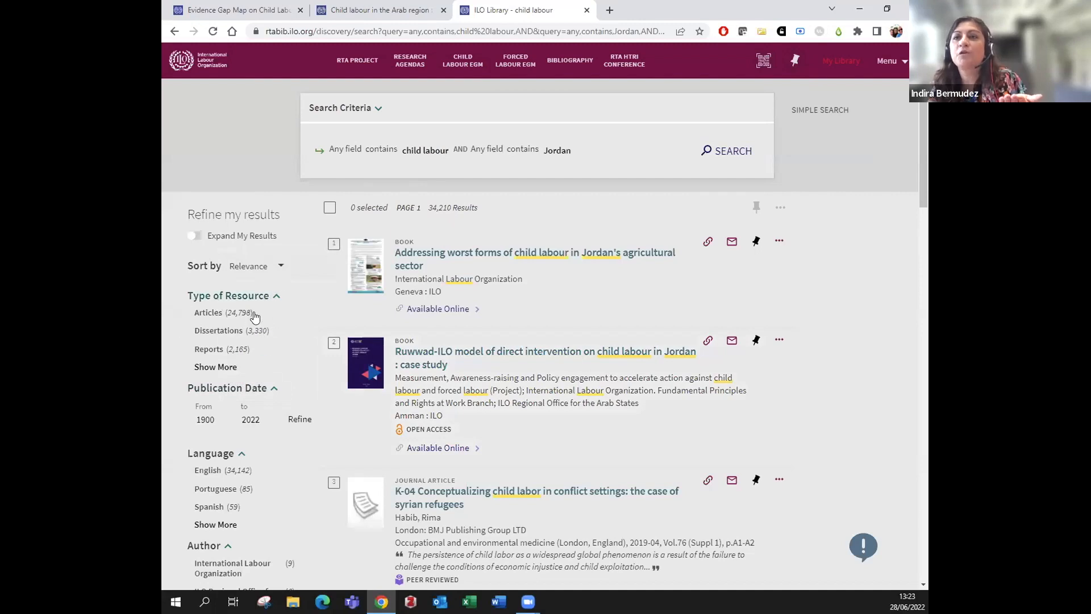
mouse_move(282, 337)
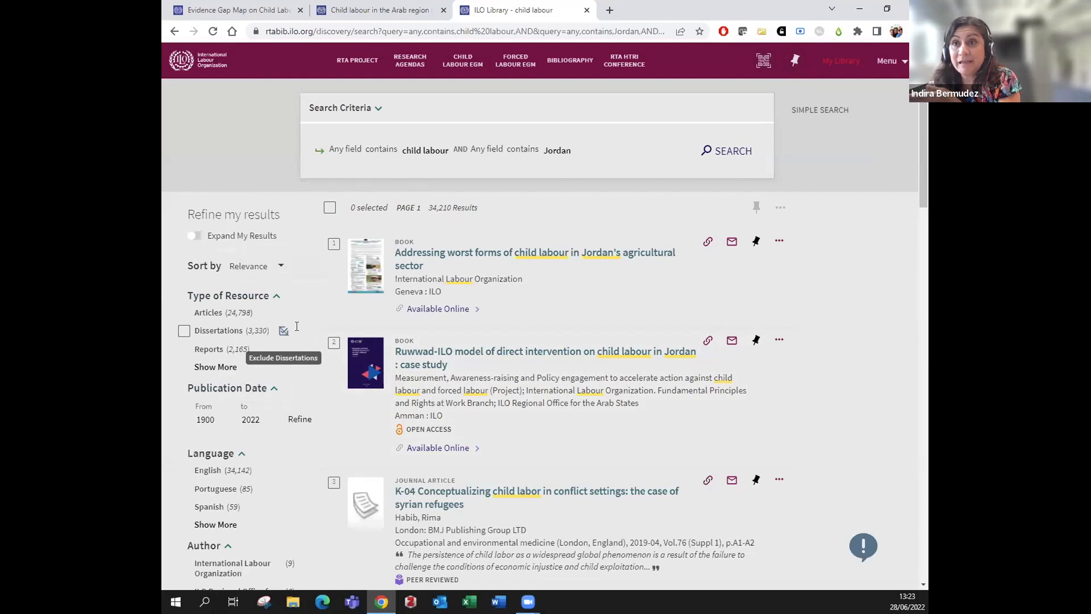
mouse_move(216, 370)
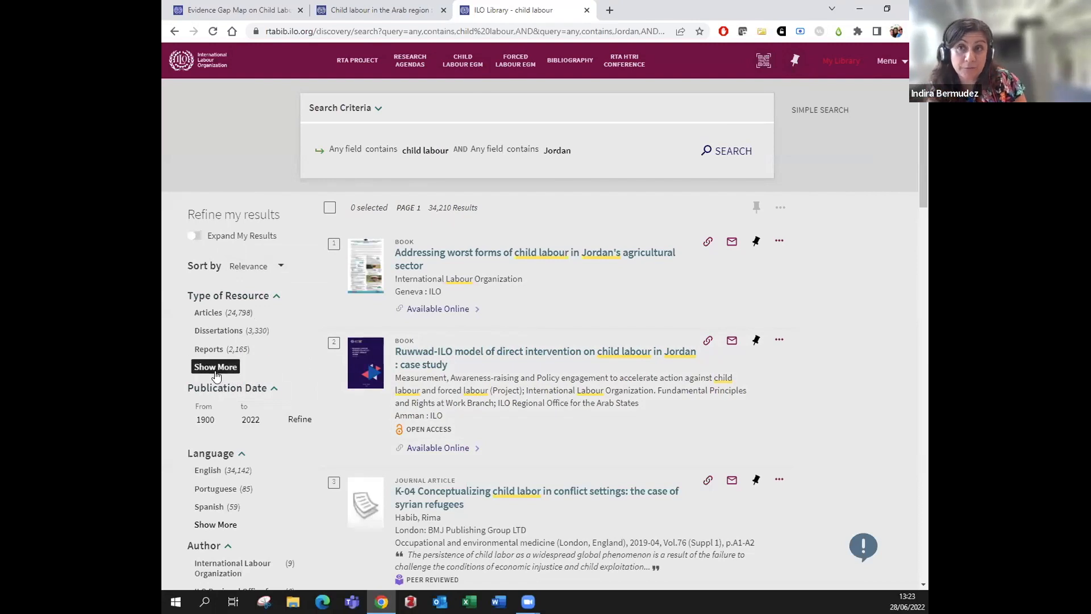
left_click(216, 366)
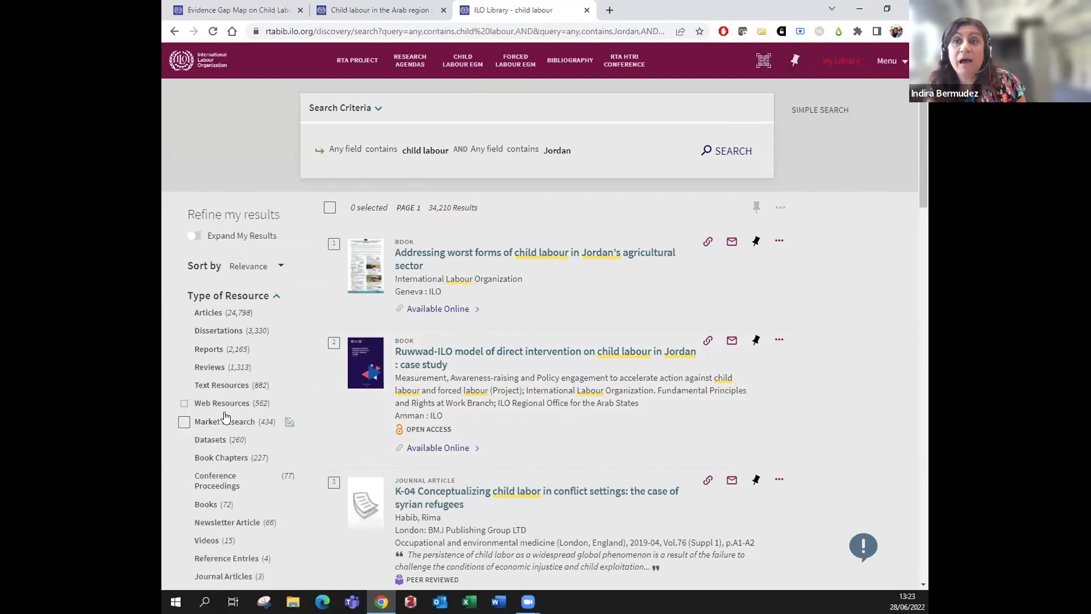
mouse_move(284, 404)
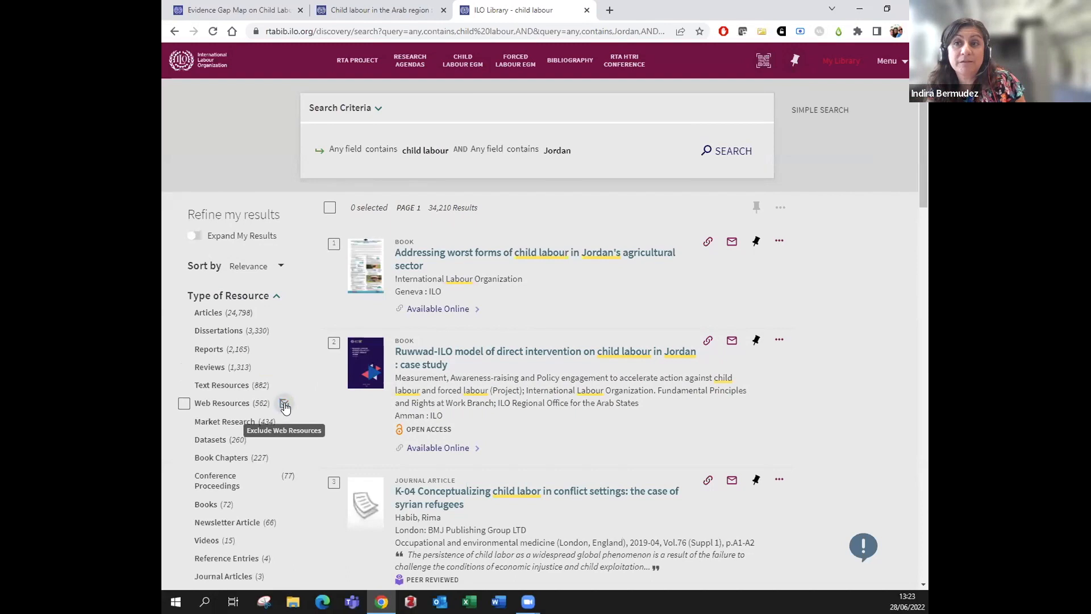
left_click(284, 402)
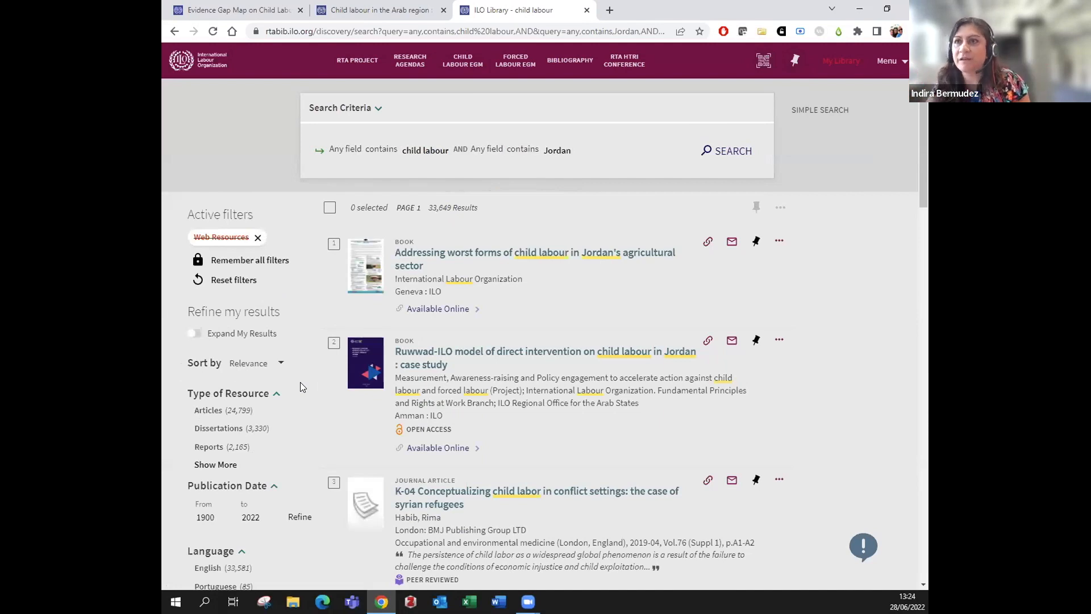
Refine to publication years 2000–2022 and Spanish language, leaving 52 results
scroll("down", 3)
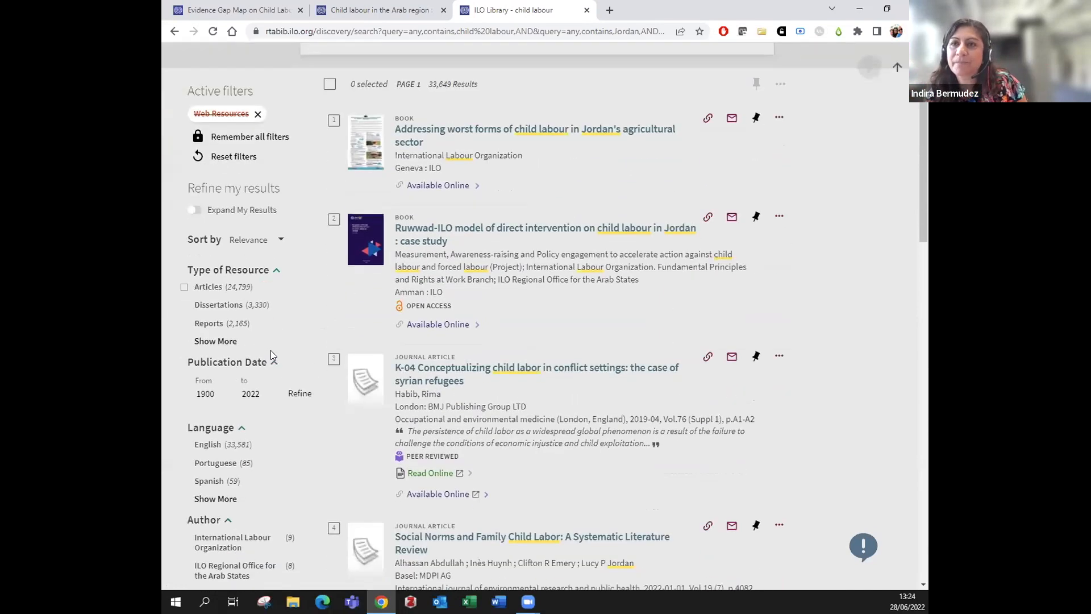
scroll("down", 3)
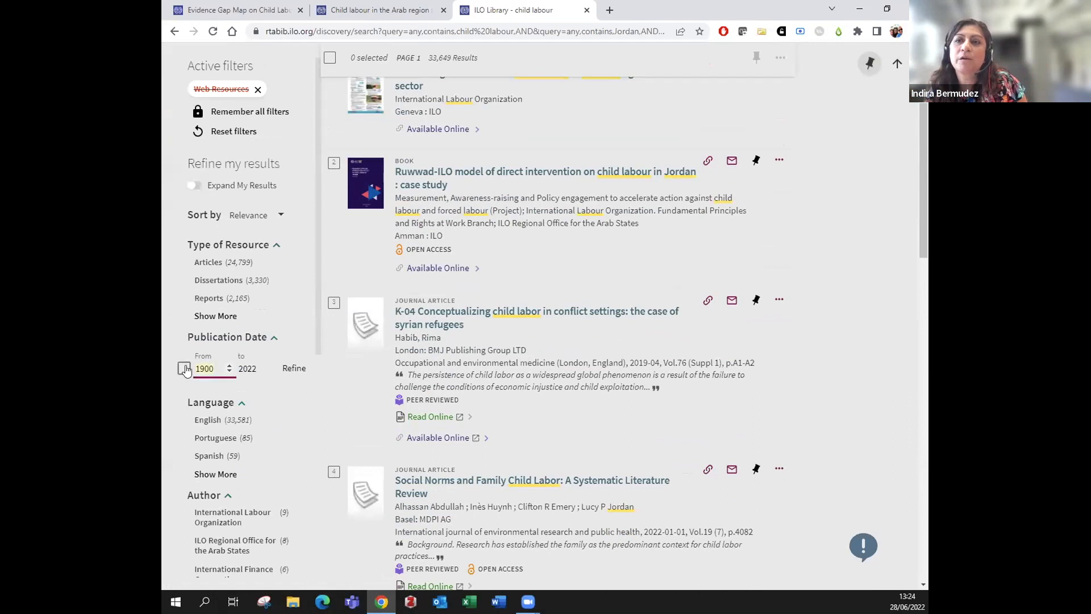
type("2000")
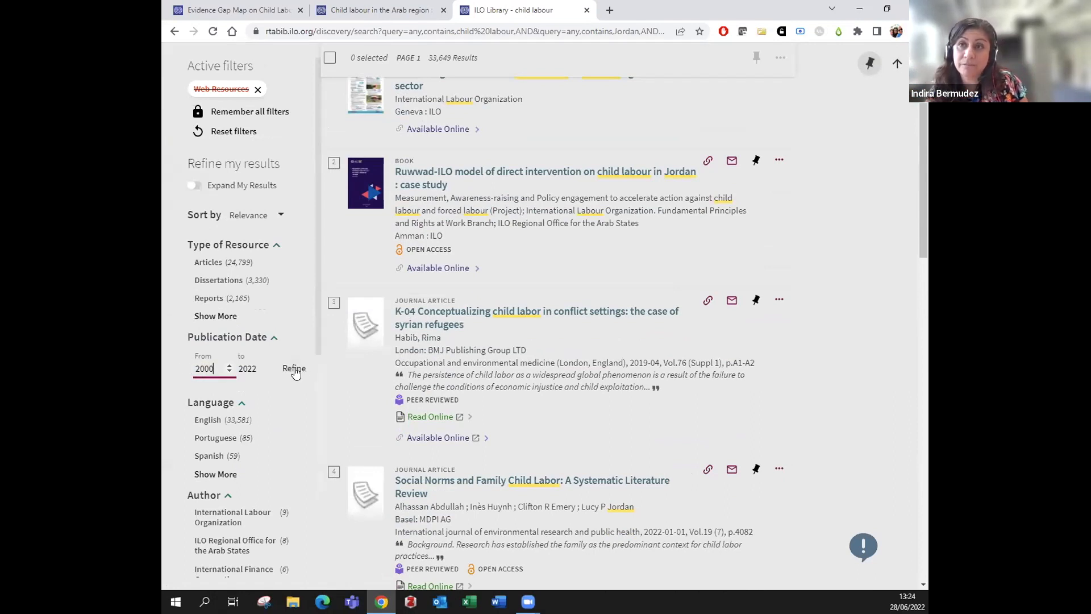
left_click(293, 368)
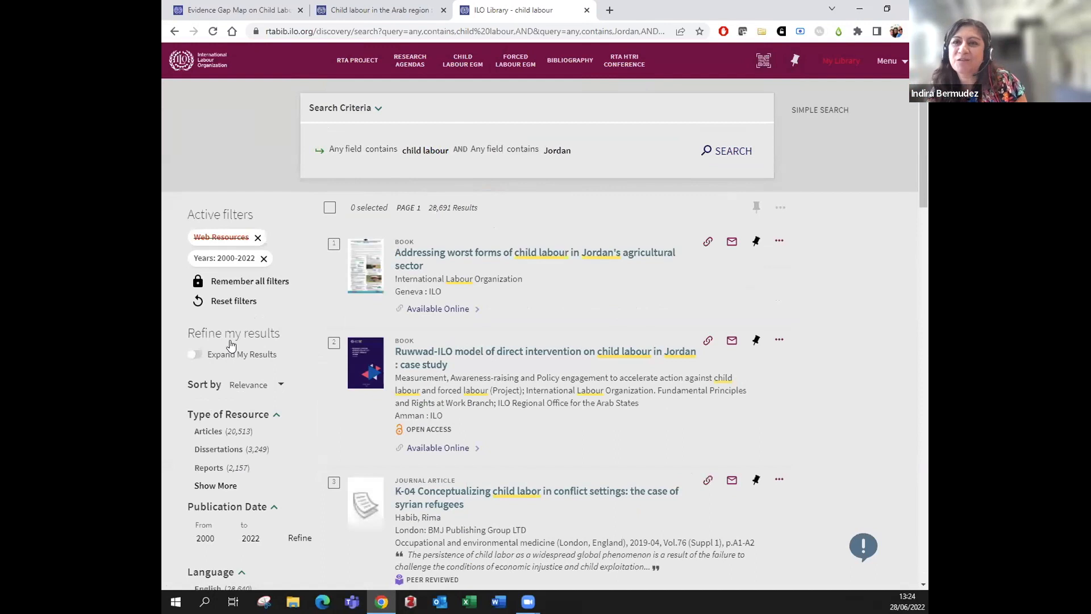
scroll("down", 3)
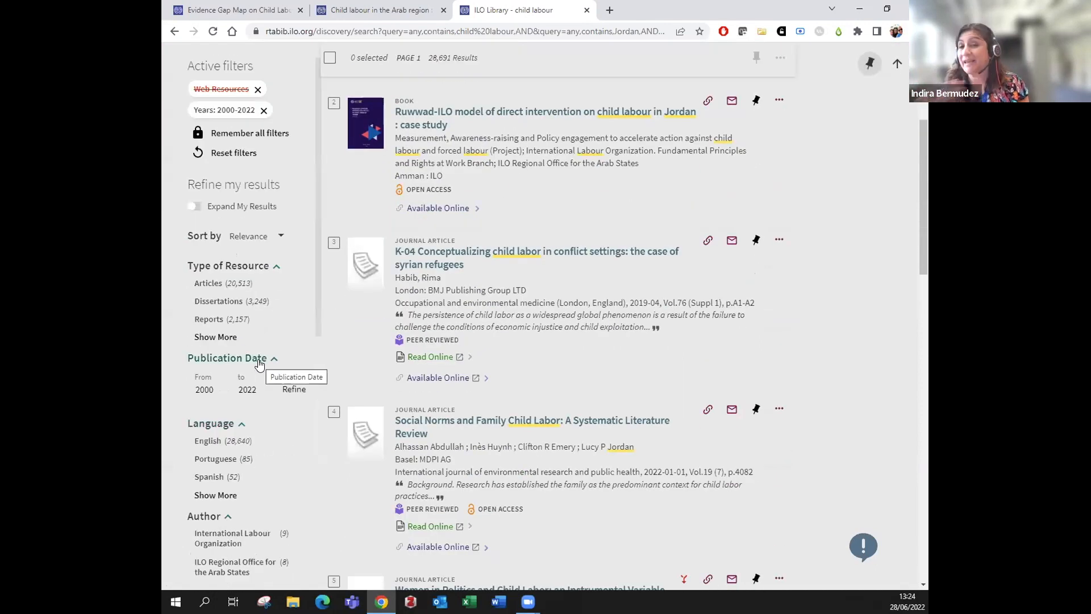
left_click(264, 89)
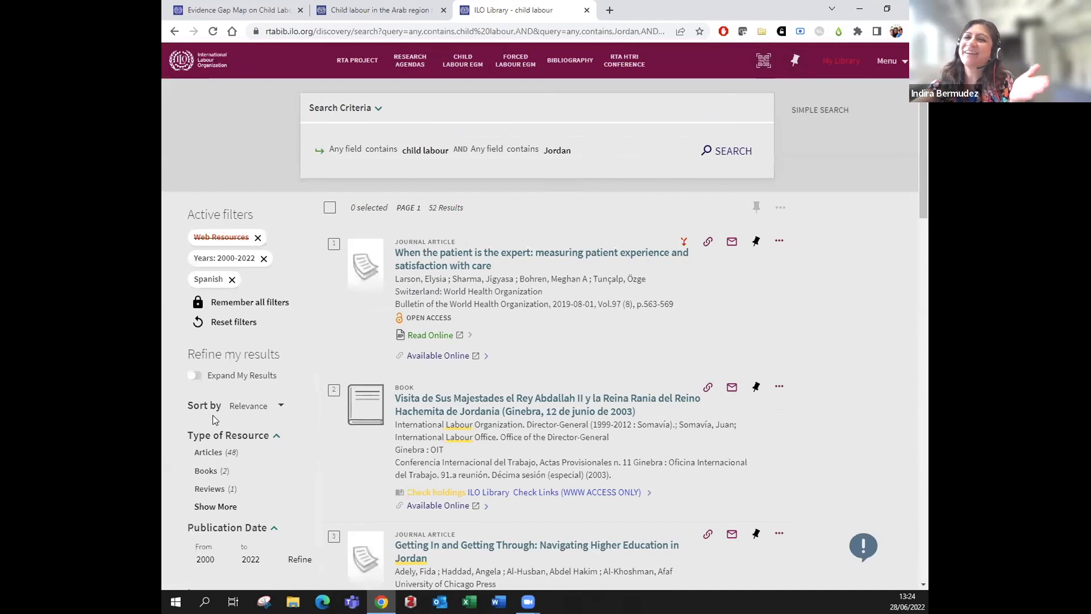
mouse_move(509, 259)
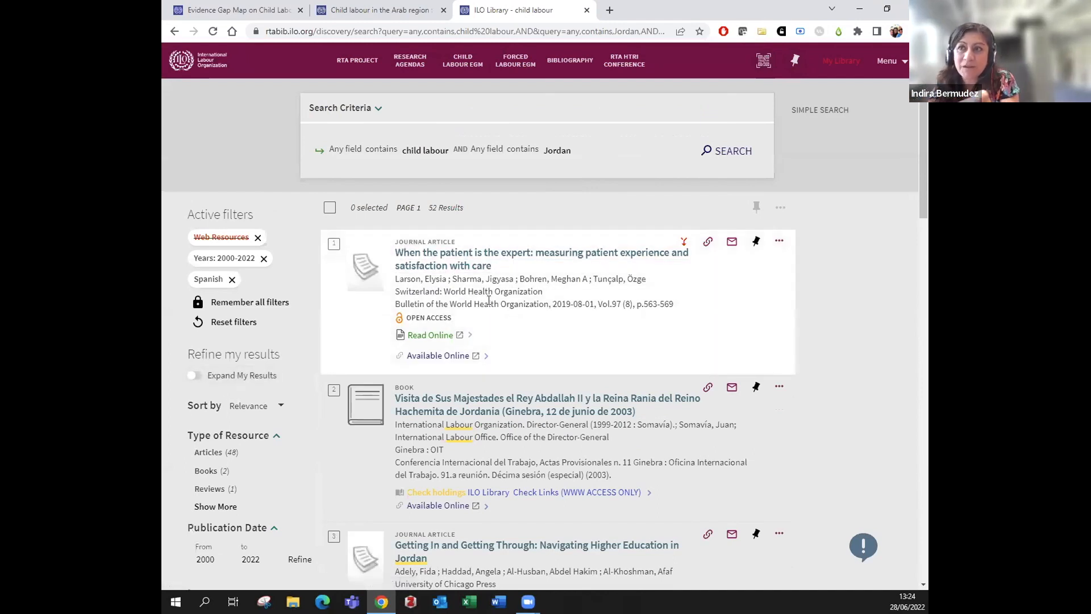
mouse_move(468, 234)
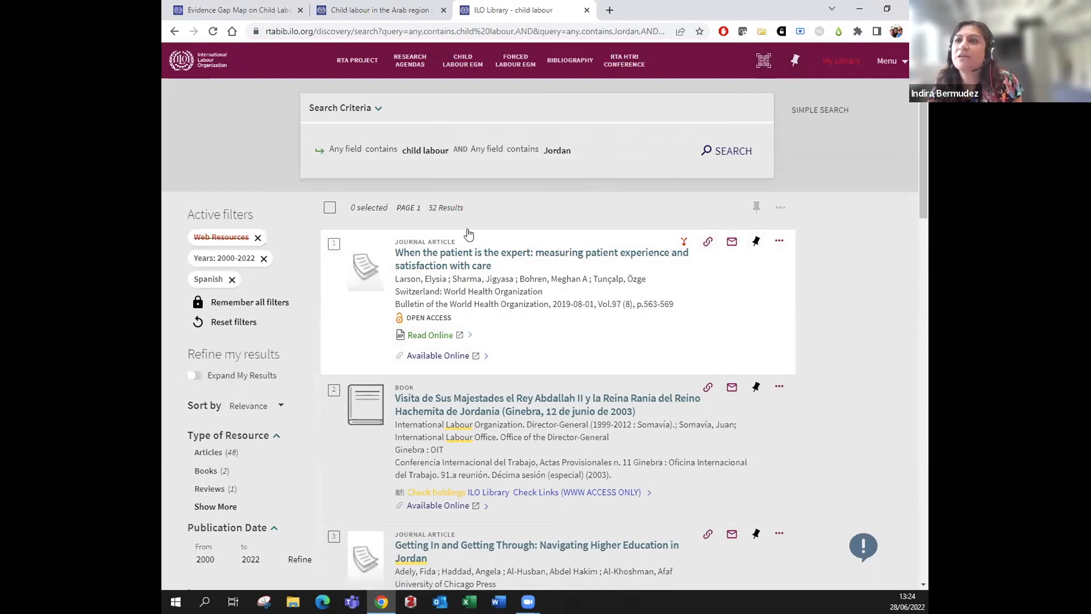
mouse_move(466, 259)
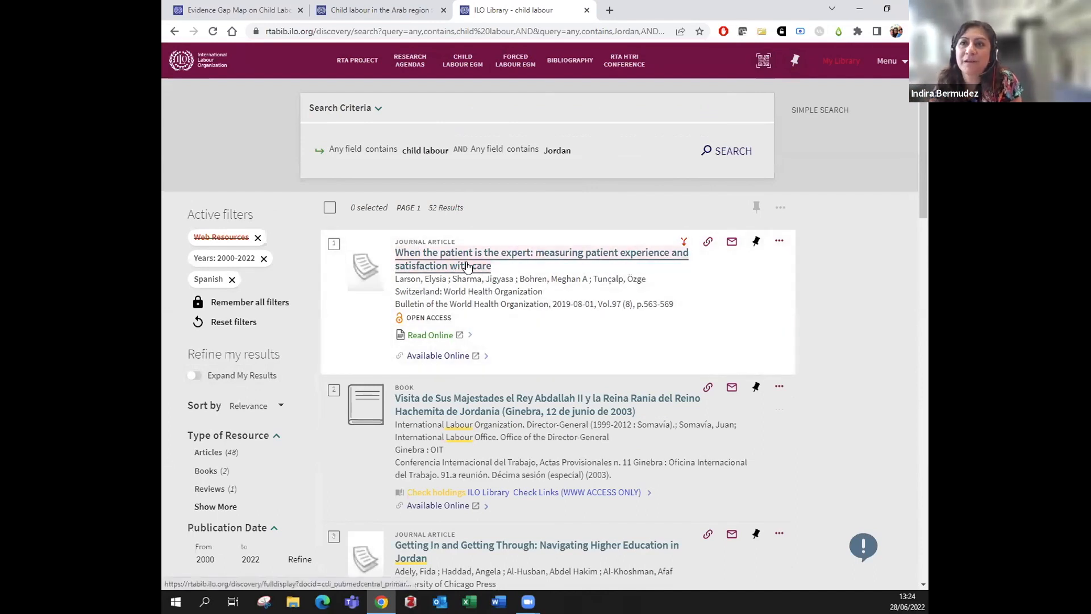
mouse_move(479, 313)
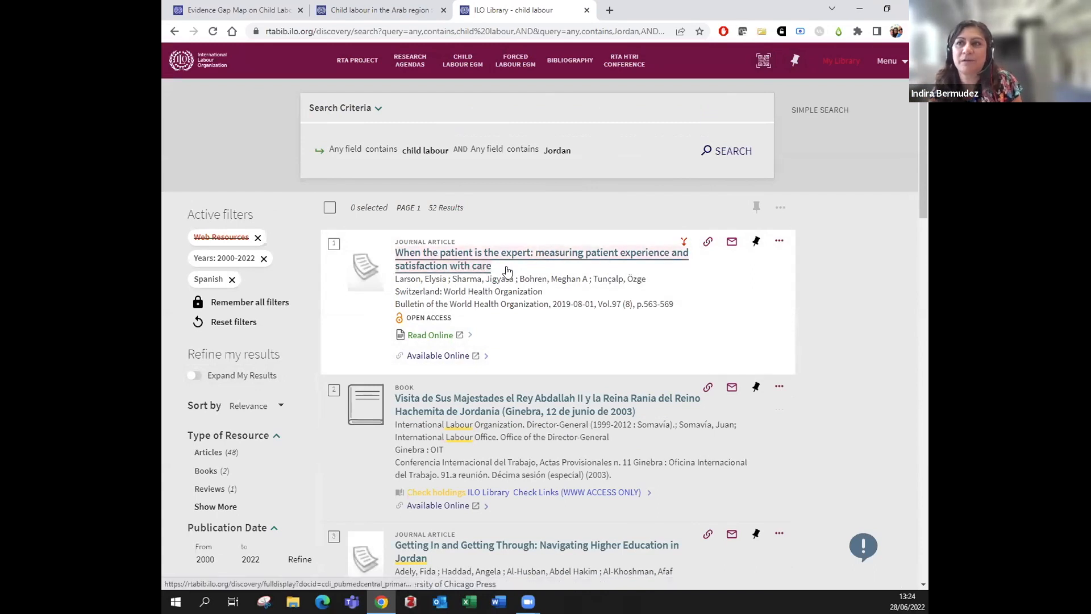
Remove the Spanish chip from Active filters, restoring 28,691 results
scroll("down", 3)
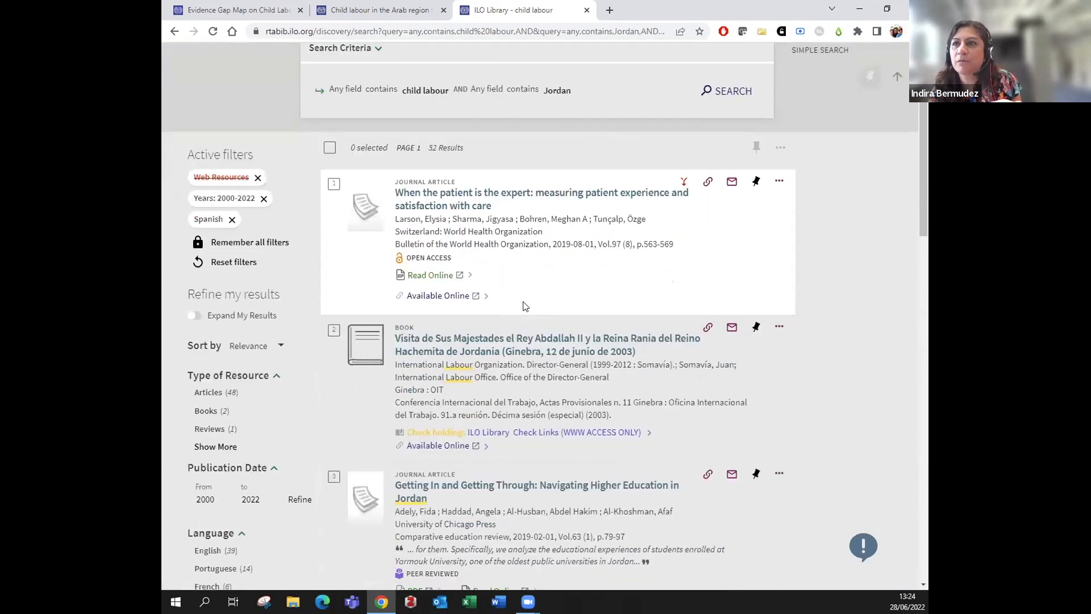
scroll("down", 3)
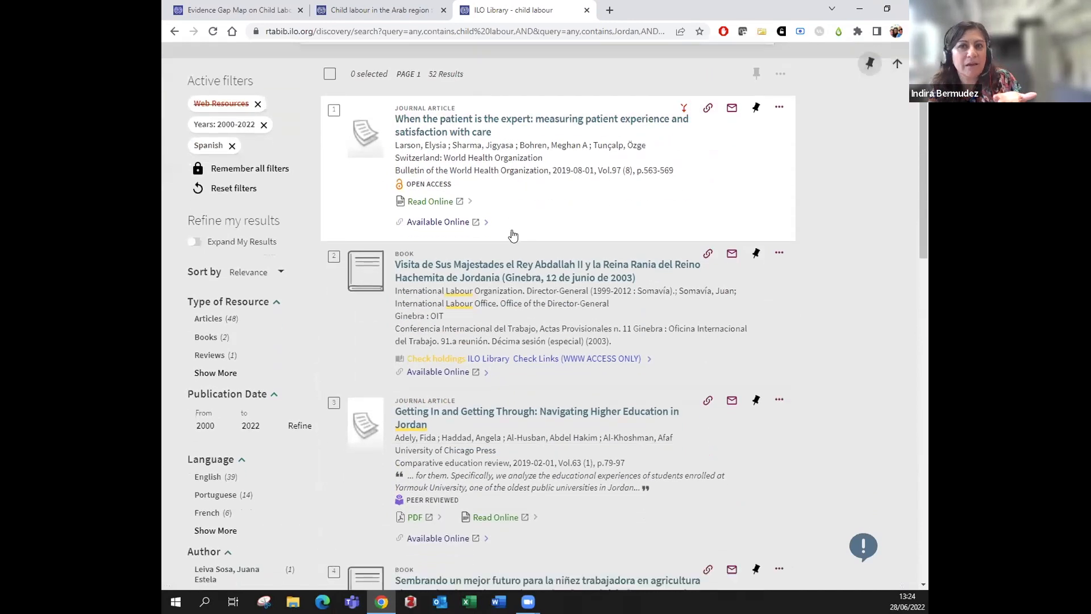
scroll("down", 3)
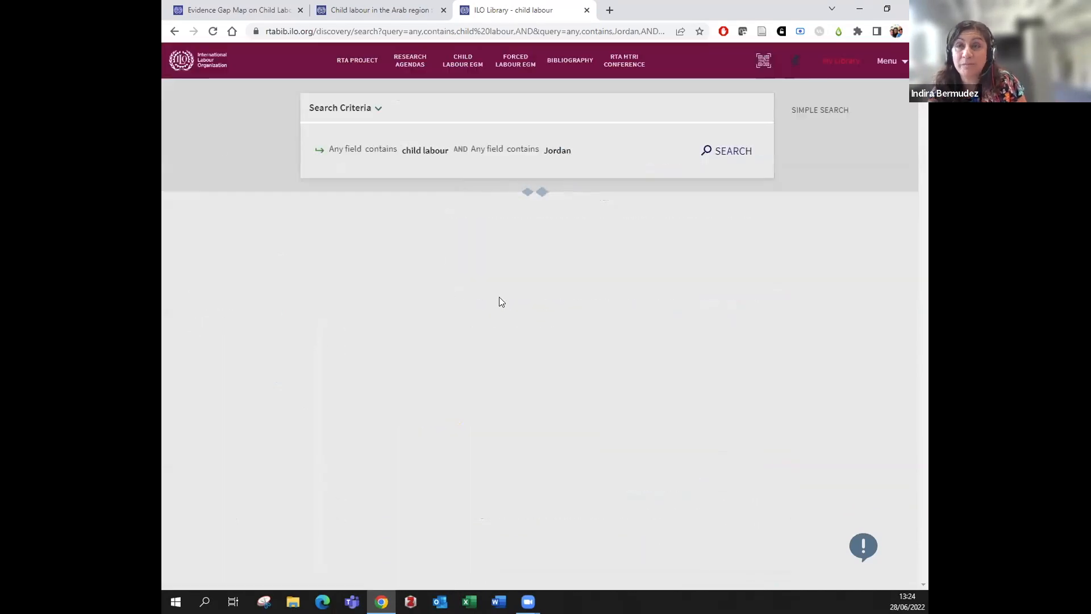
left_click(725, 150)
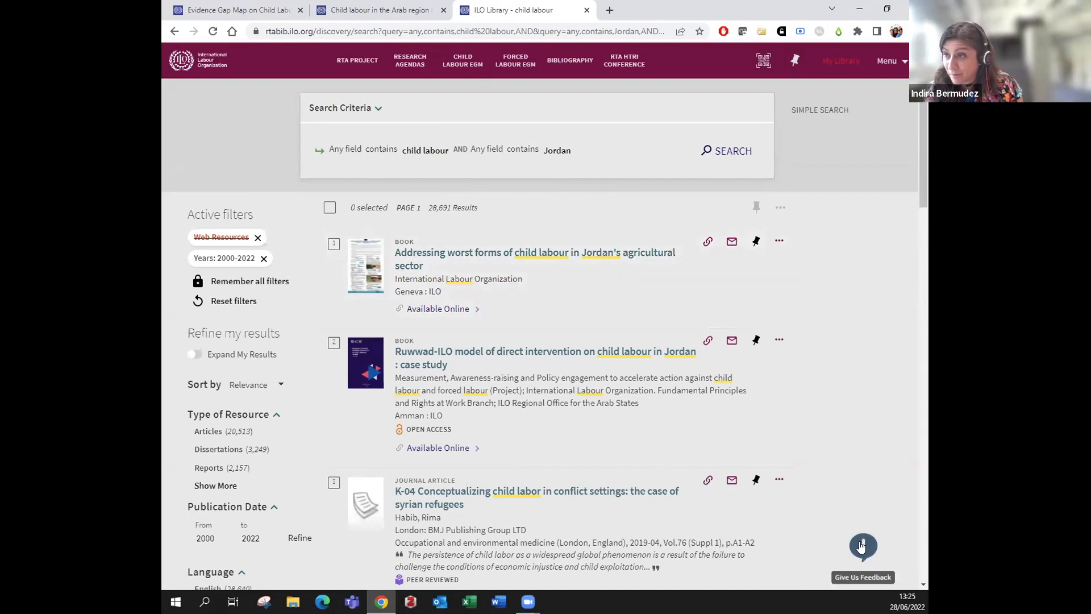
Open the Give Us Feedback panel offering broken-link and search-issue reports
left_click(862, 546)
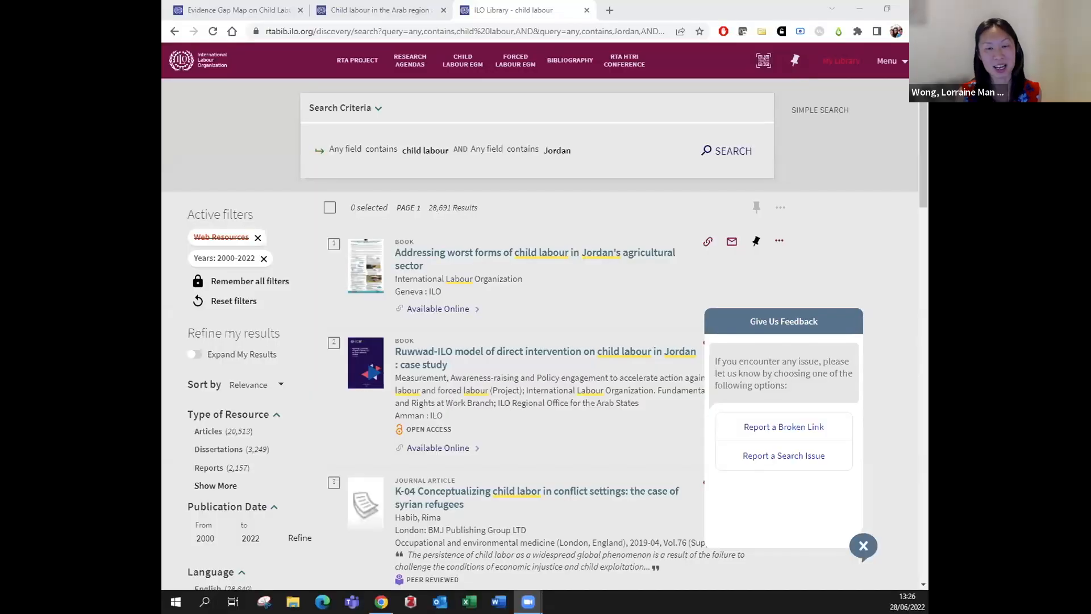
mouse_move(443, 68)
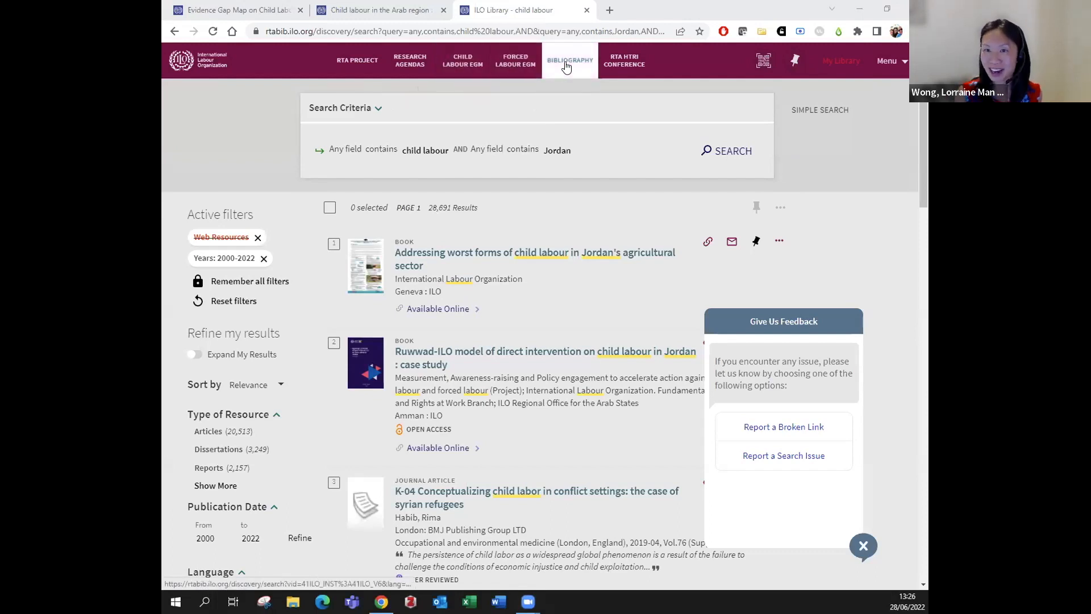
mouse_move(357, 73)
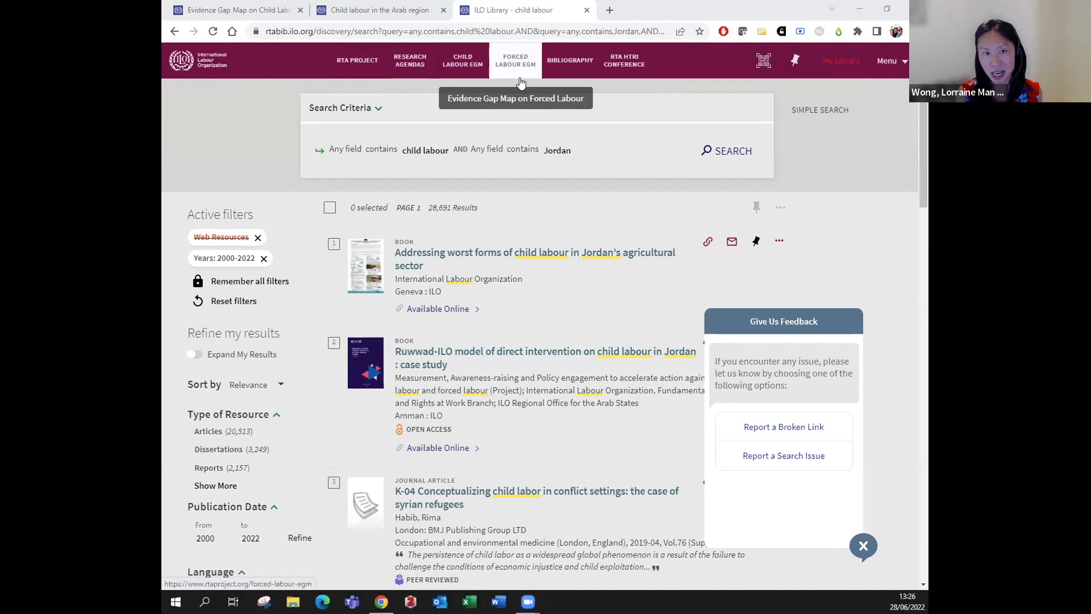
mouse_move(425, 413)
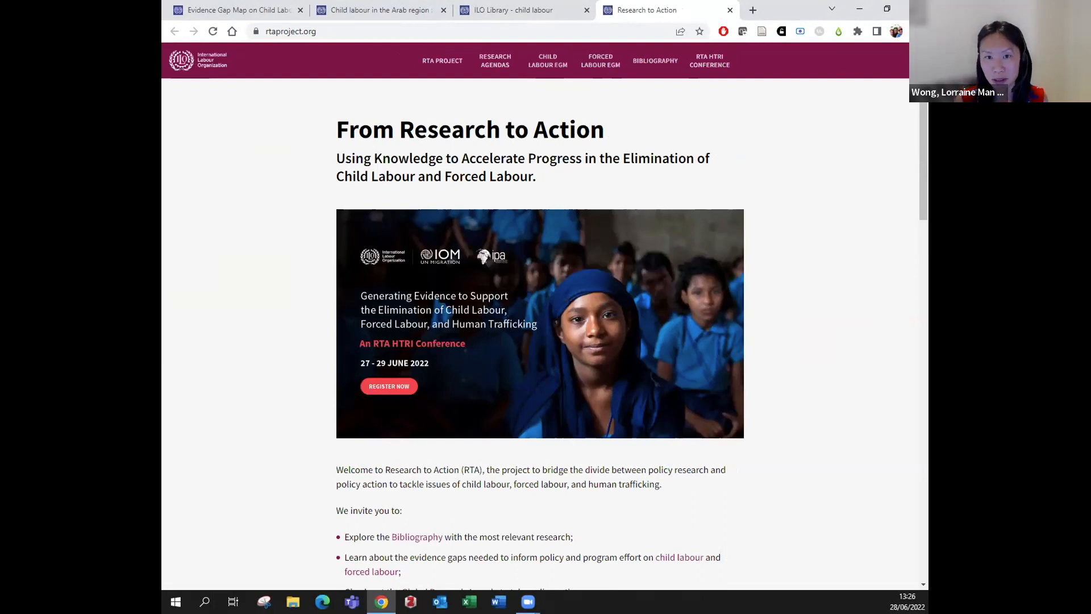
mouse_move(880, 284)
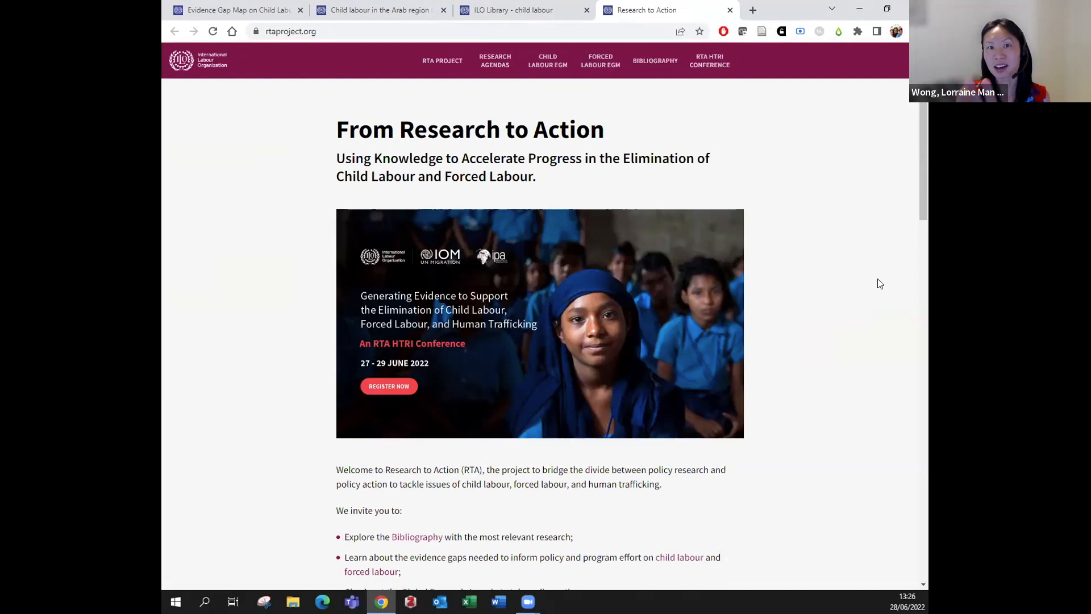
Scroll through the From Research to Action homepage welcome text and conference banner
scroll("down", 3)
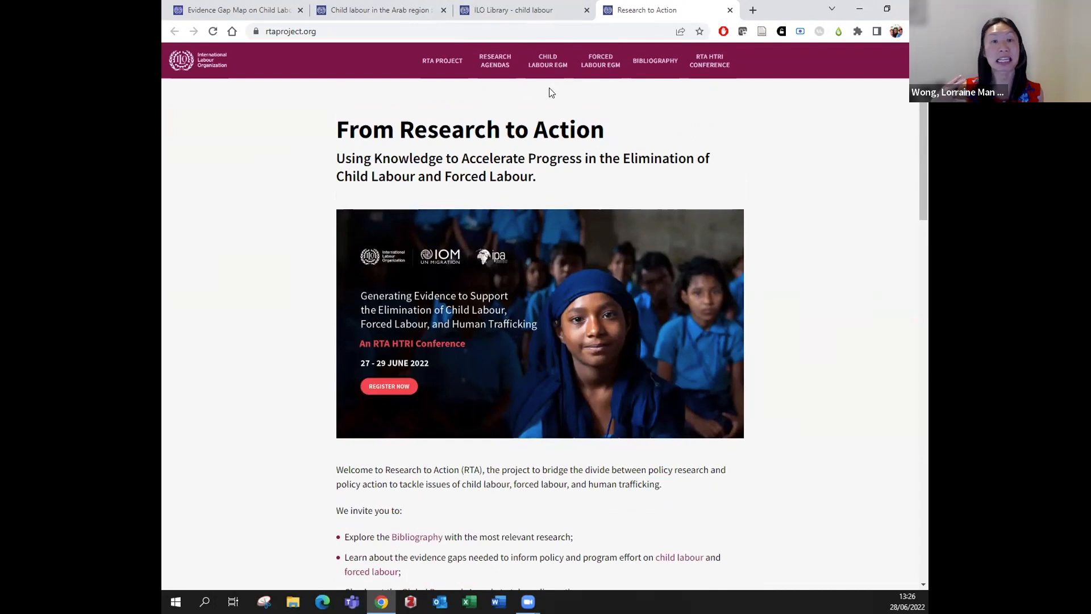
mouse_move(881, 259)
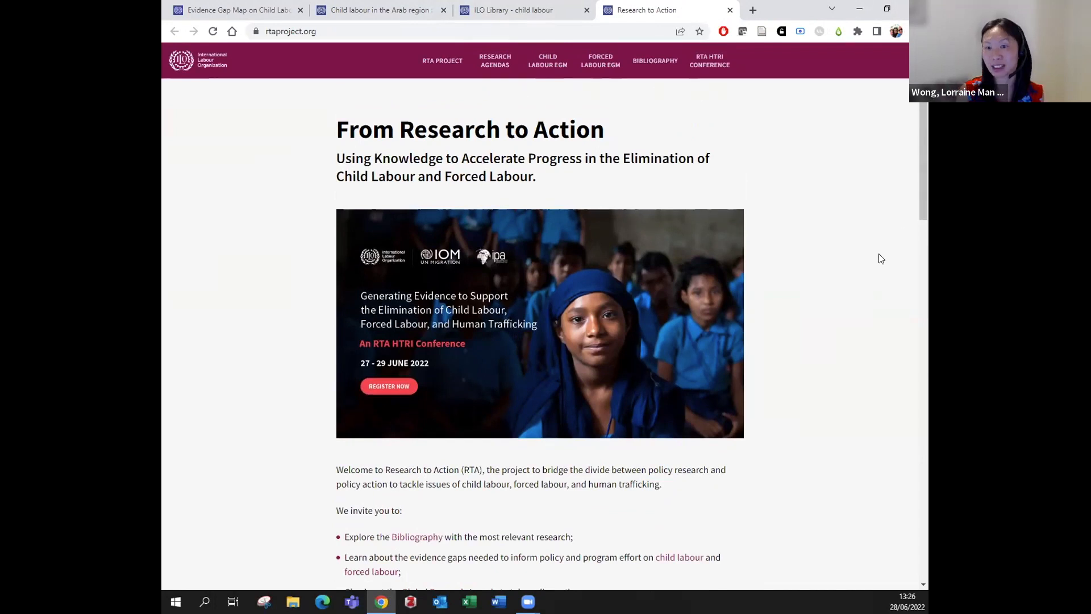
scroll("down", 3)
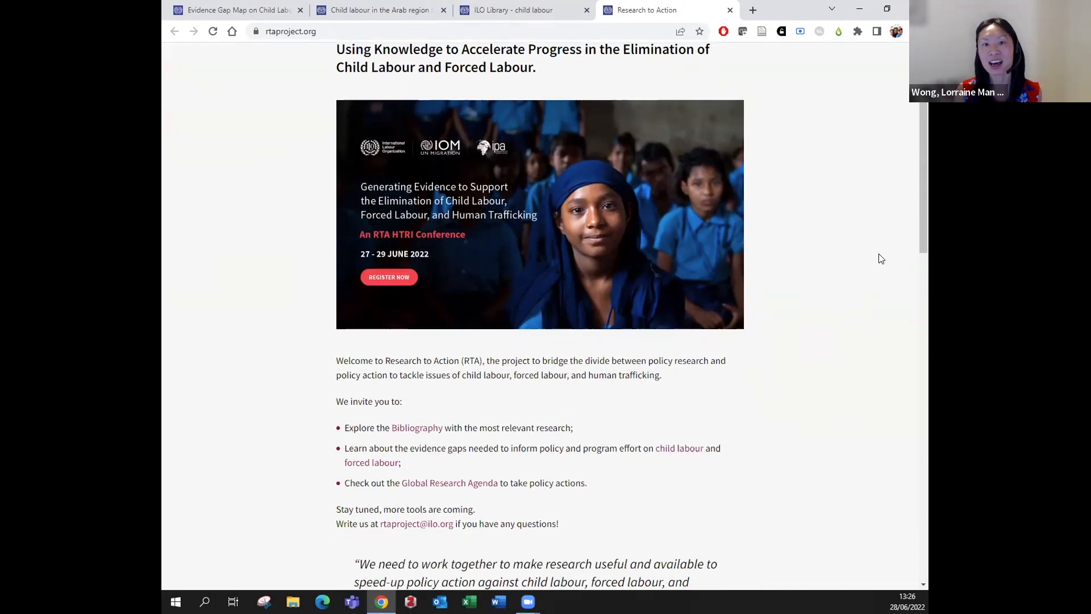
scroll("down", 3)
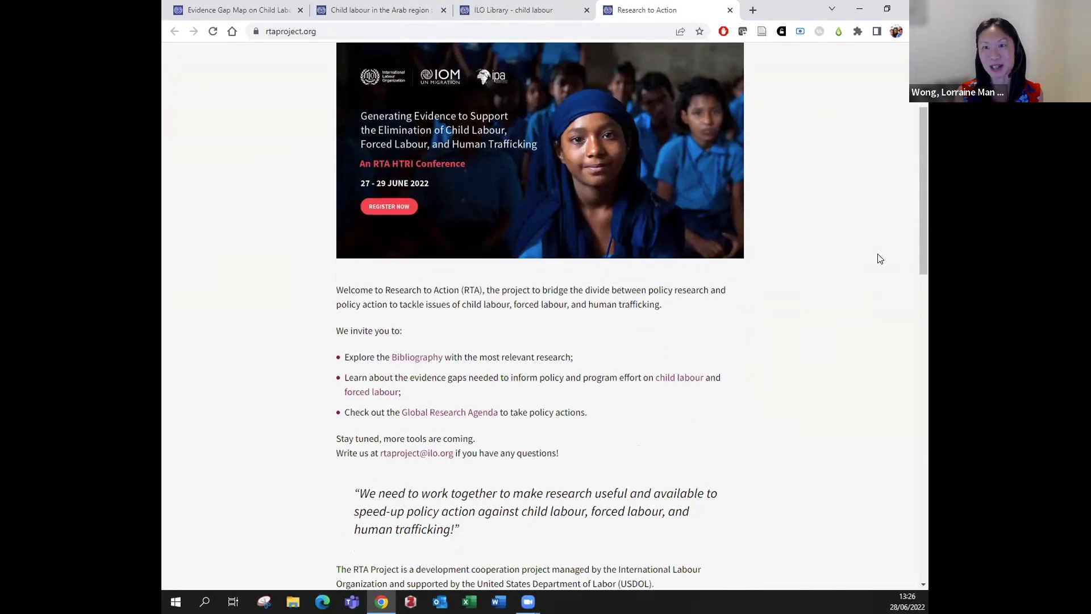
scroll("down", 3)
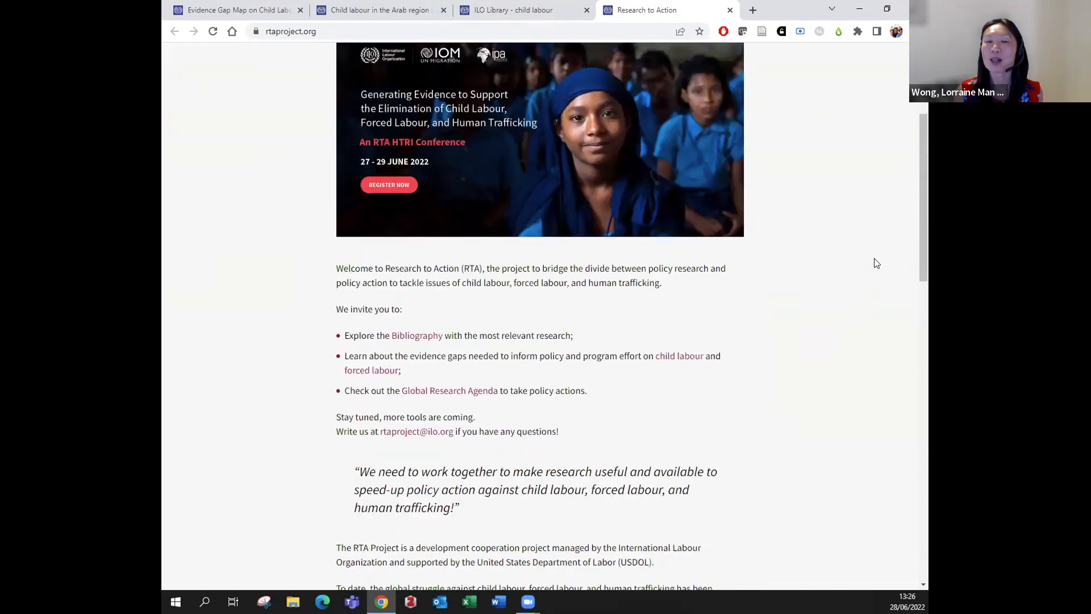
scroll("up", 3)
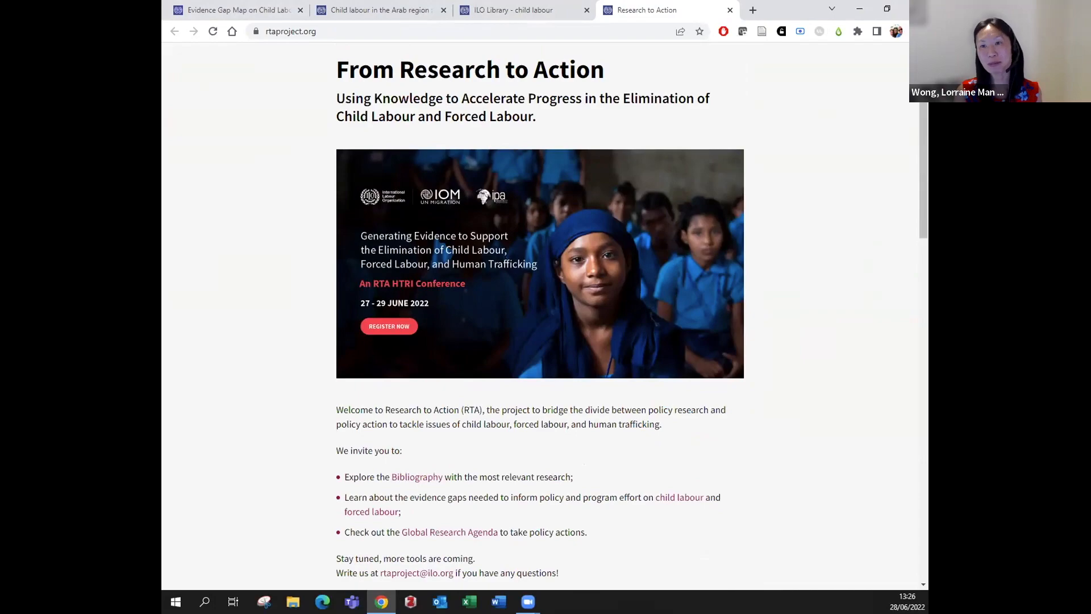